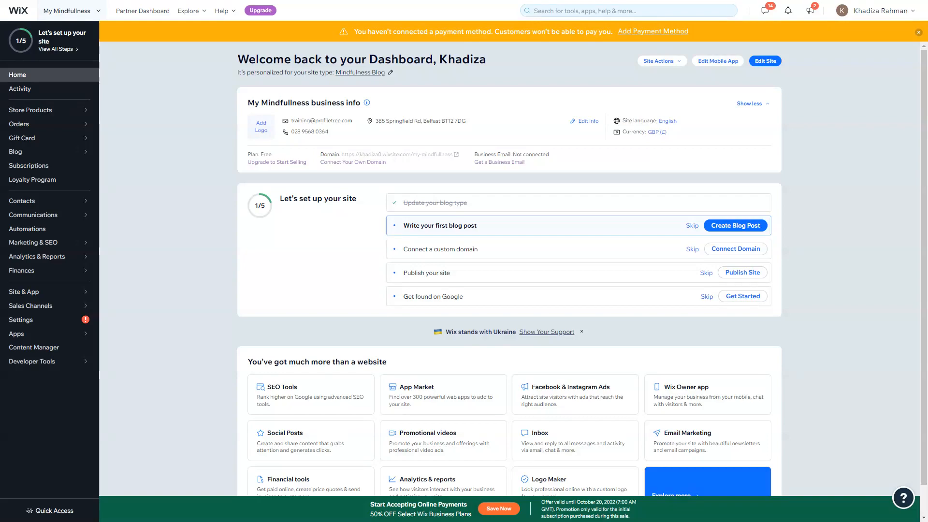
pyautogui.moveTo(211, 267)
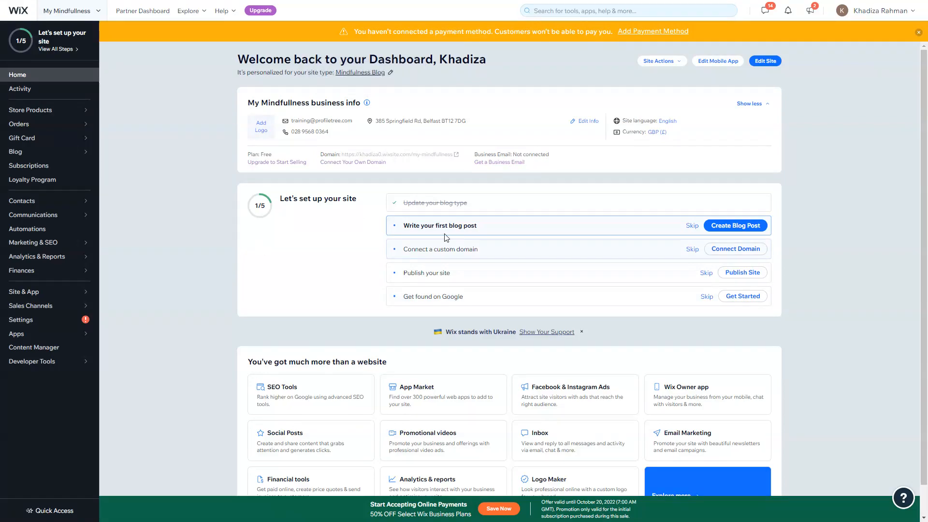
pyautogui.moveTo(352, 120)
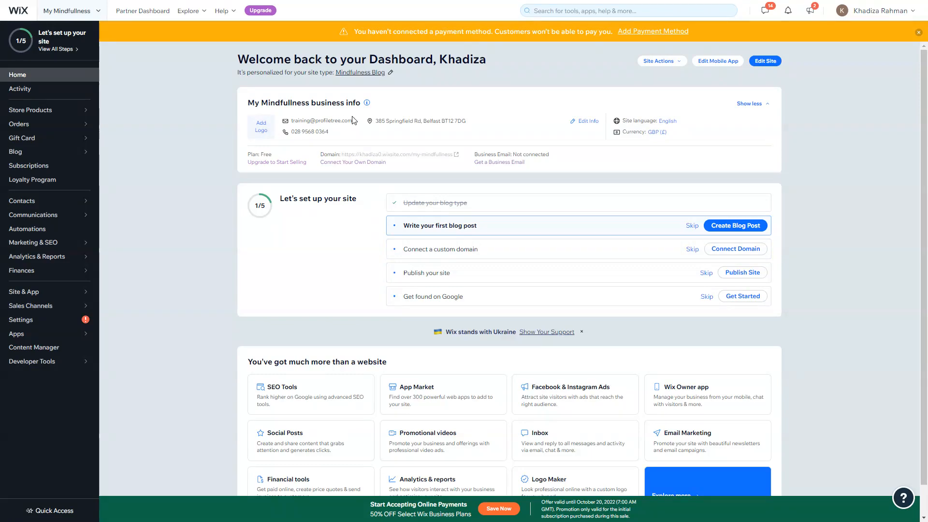
pyautogui.moveTo(263, 172)
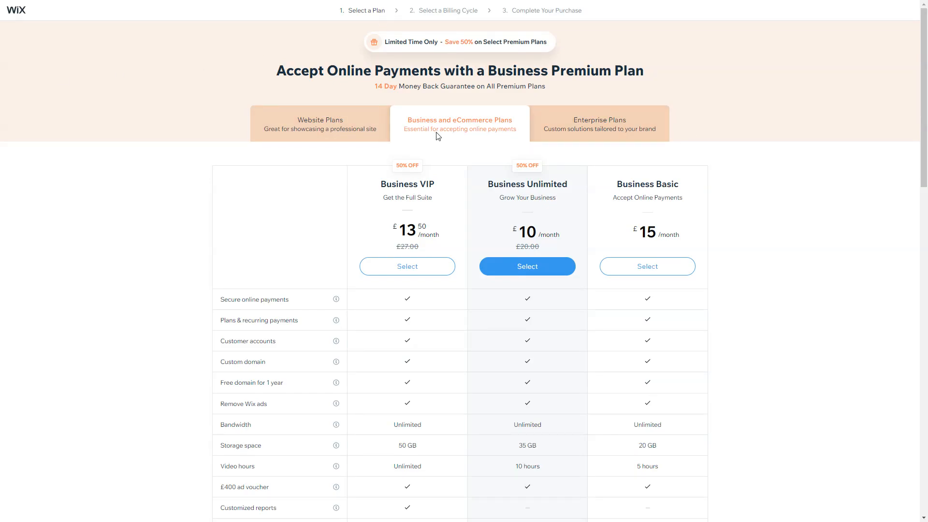
# - Cycle through the Website, Business & eCommerce and Enterprise plan tabs, returning to Website Plans
pyautogui.click(319, 125)
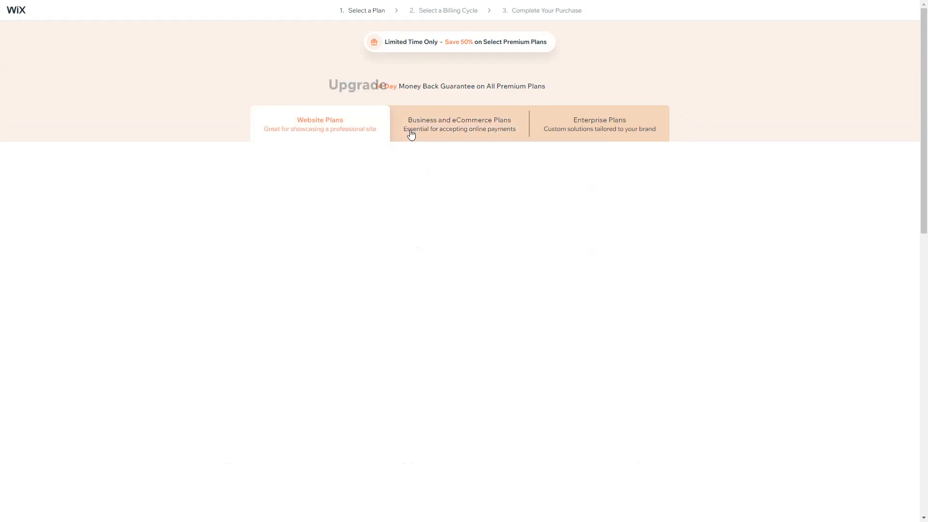
pyautogui.click(459, 124)
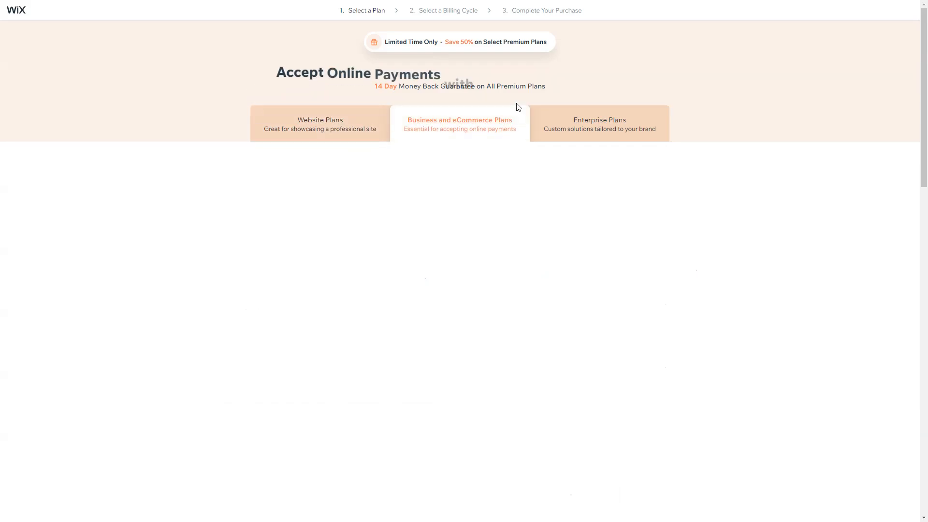
pyautogui.click(459, 124)
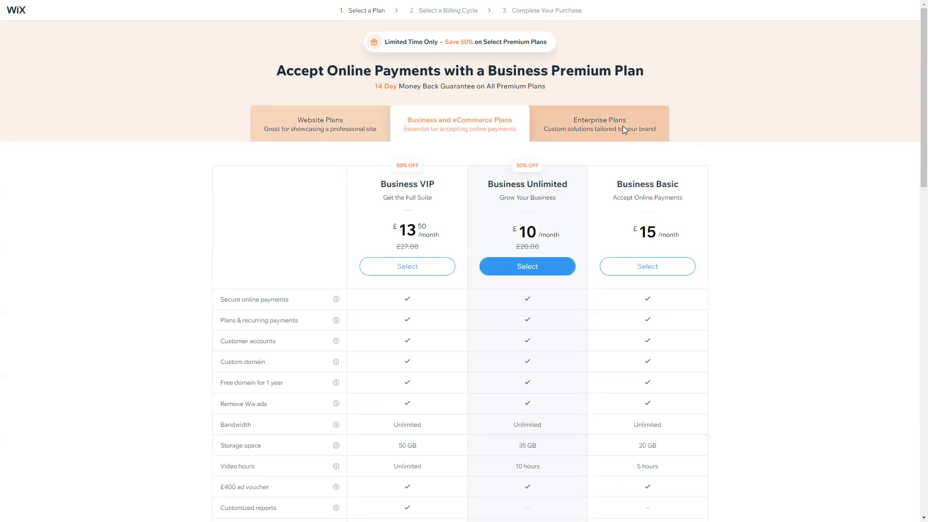
pyautogui.click(598, 124)
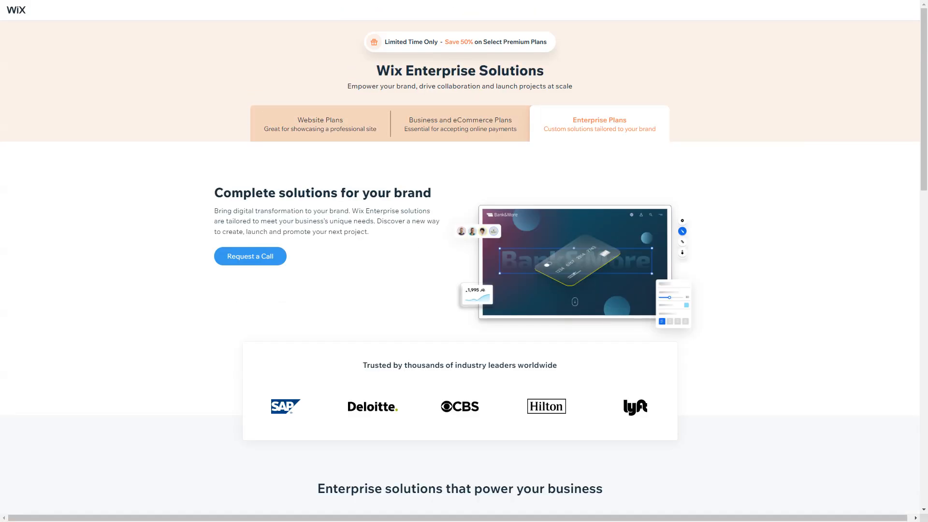
pyautogui.click(320, 124)
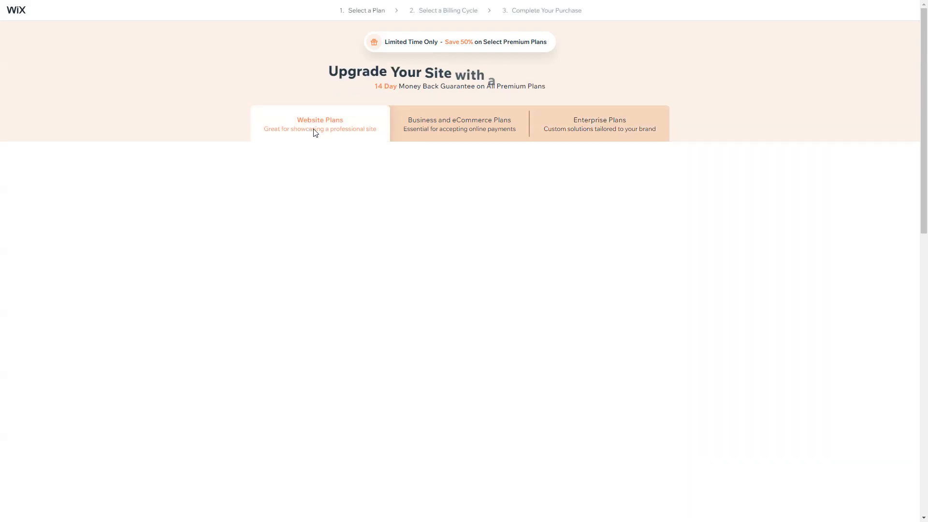
# - Scroll down to reveal the VIP, Unlimited, Combo and Connect Domain feature comparison
pyautogui.scroll(-3)
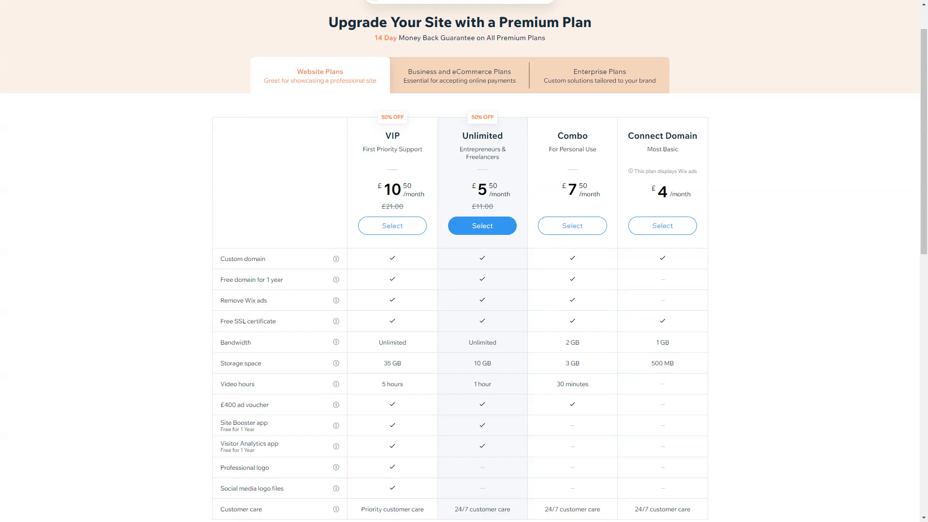
pyautogui.moveTo(652, 168)
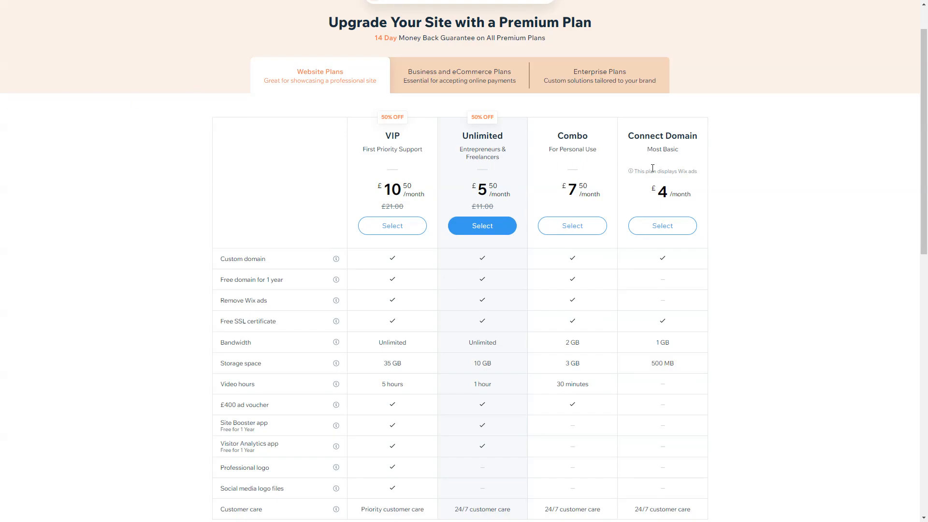
pyautogui.moveTo(665, 135)
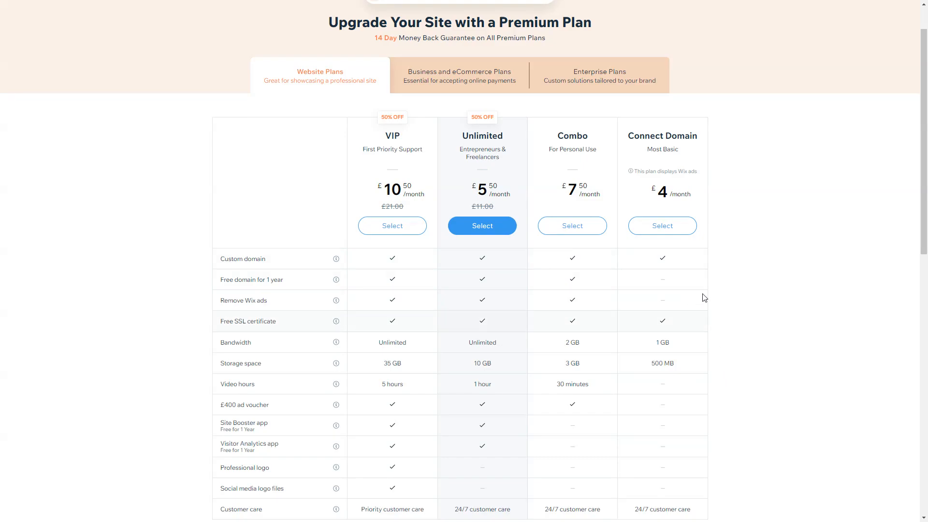
pyautogui.moveTo(757, 242)
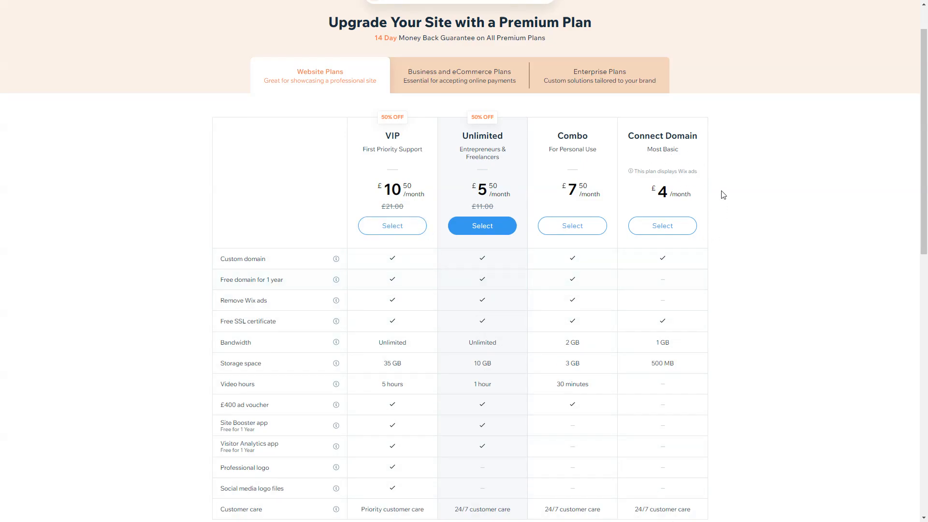
pyautogui.scroll(-3)
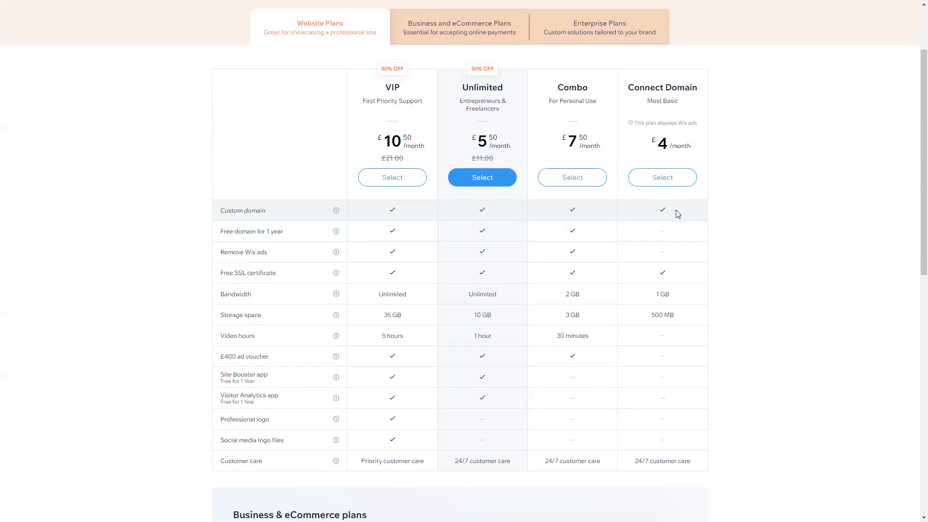
pyautogui.moveTo(665, 273)
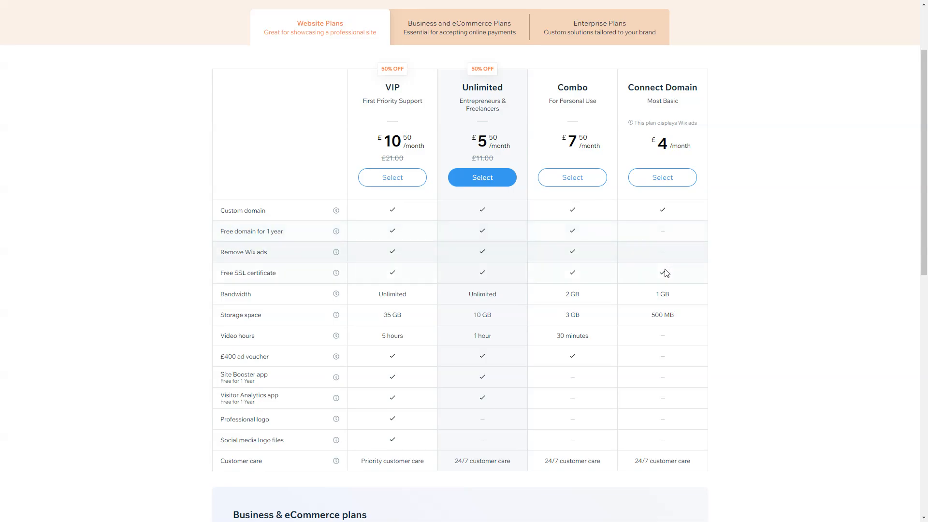
pyautogui.moveTo(665, 275)
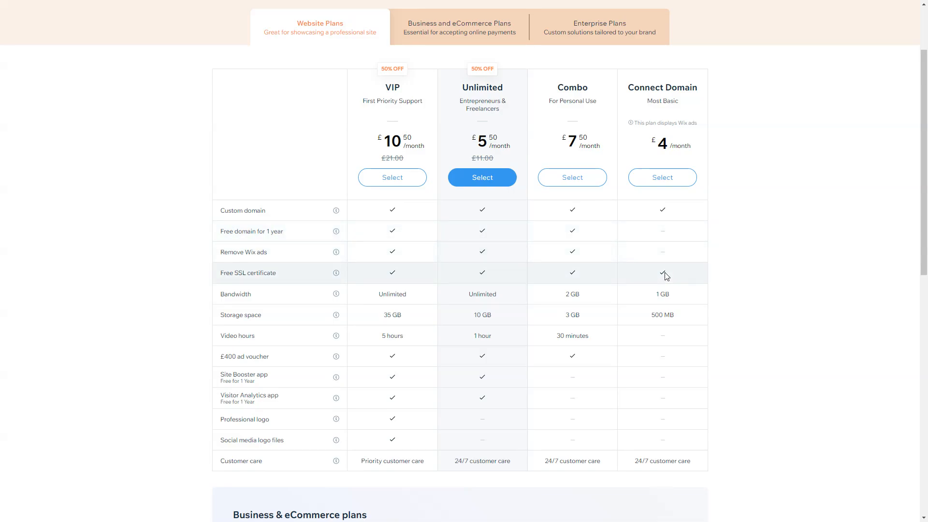
pyautogui.moveTo(693, 323)
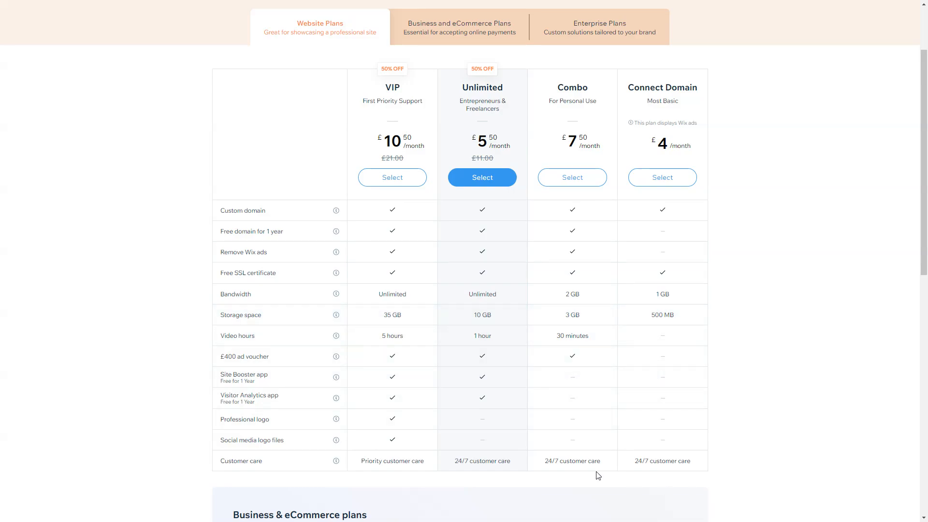
pyautogui.moveTo(672, 492)
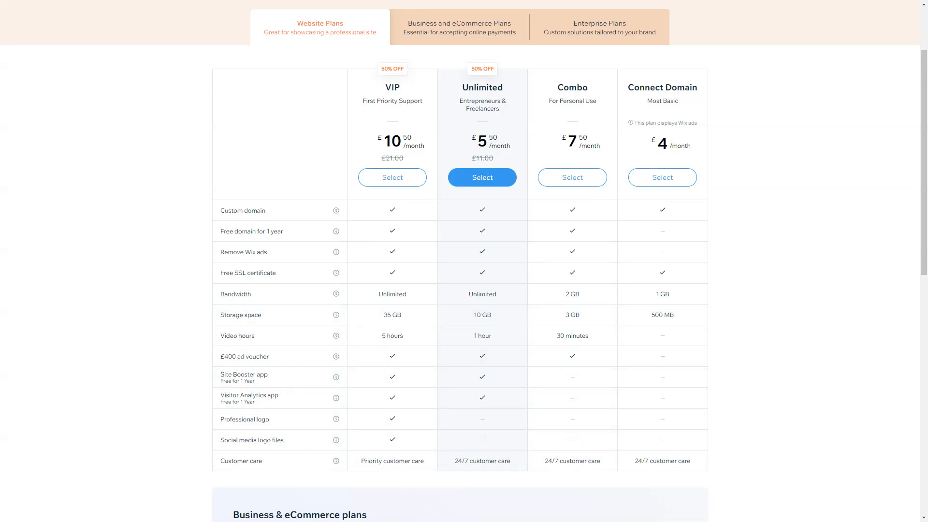
pyautogui.moveTo(746, 260)
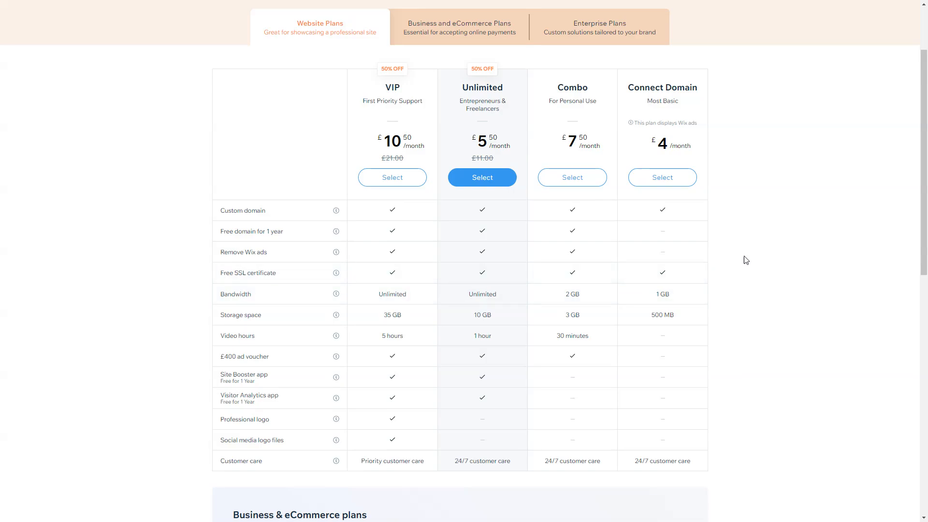
pyautogui.moveTo(685, 138)
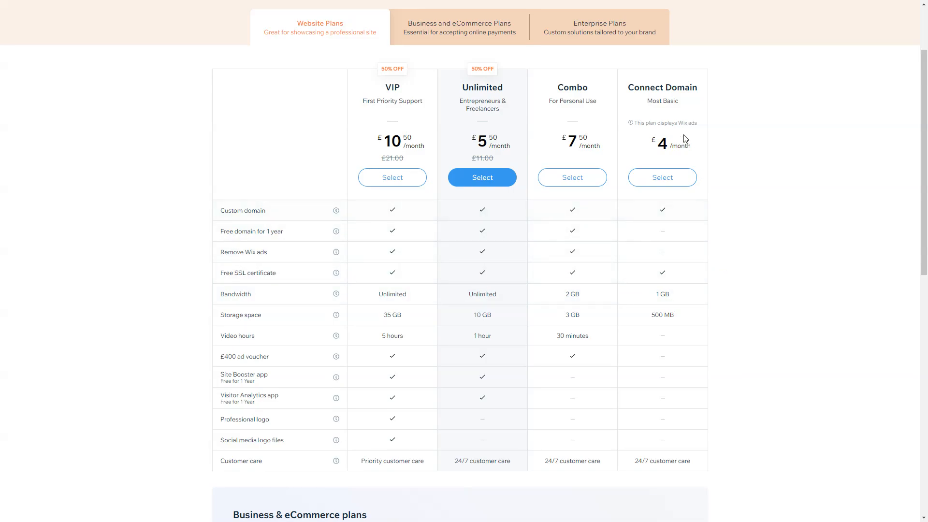
pyautogui.moveTo(745, 199)
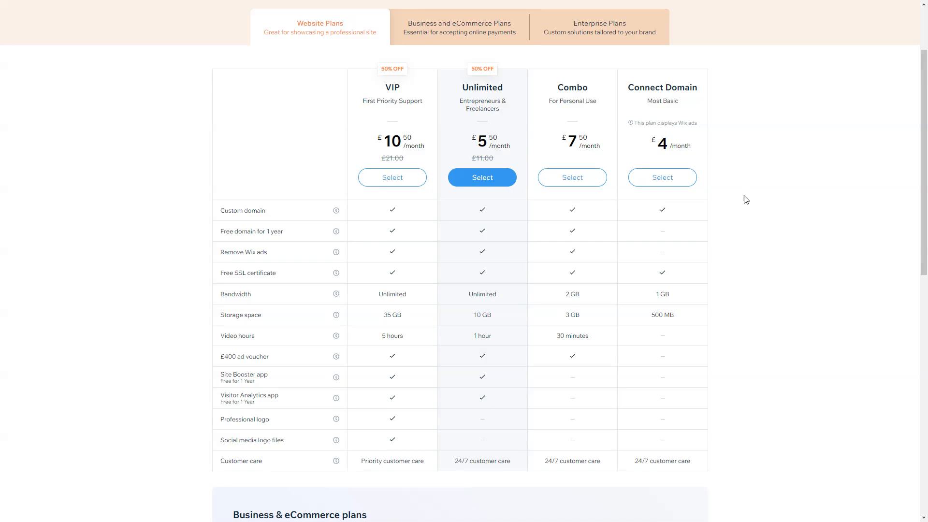
pyautogui.moveTo(398, 85)
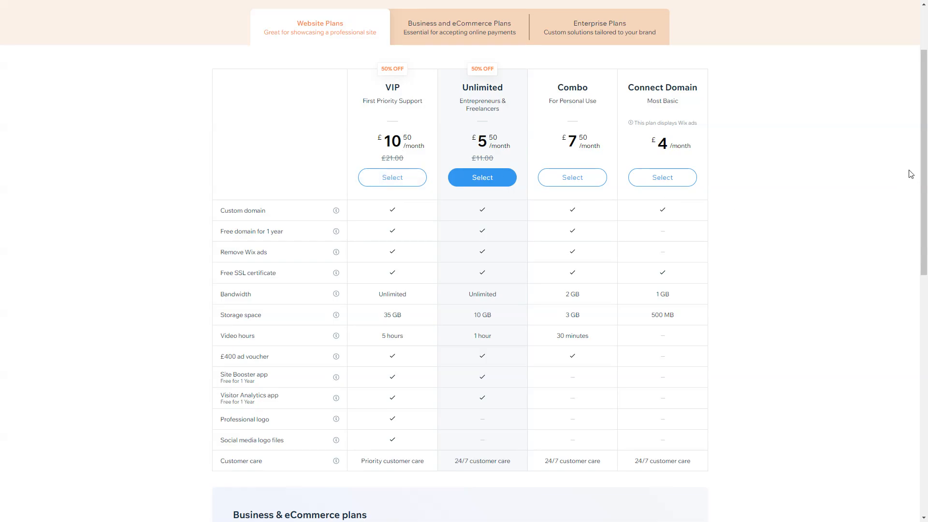
pyautogui.moveTo(659, 464)
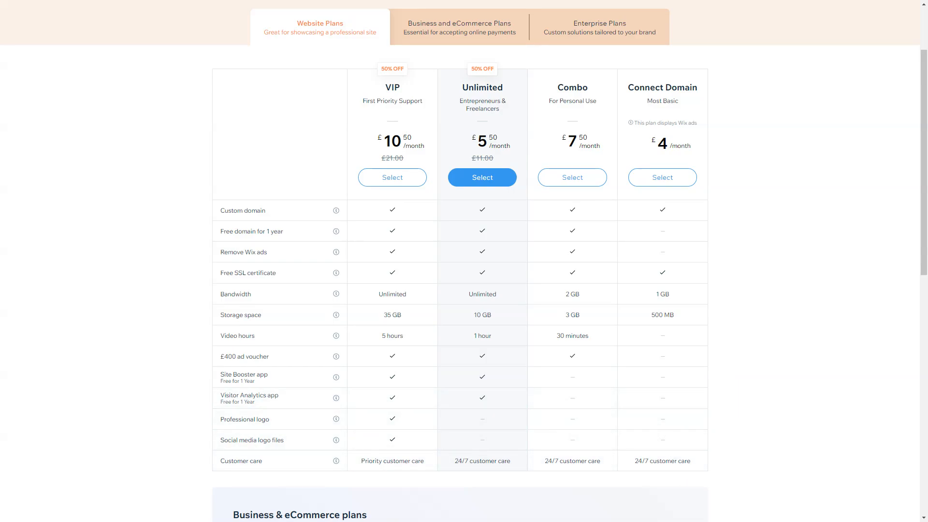
pyautogui.moveTo(332, 121)
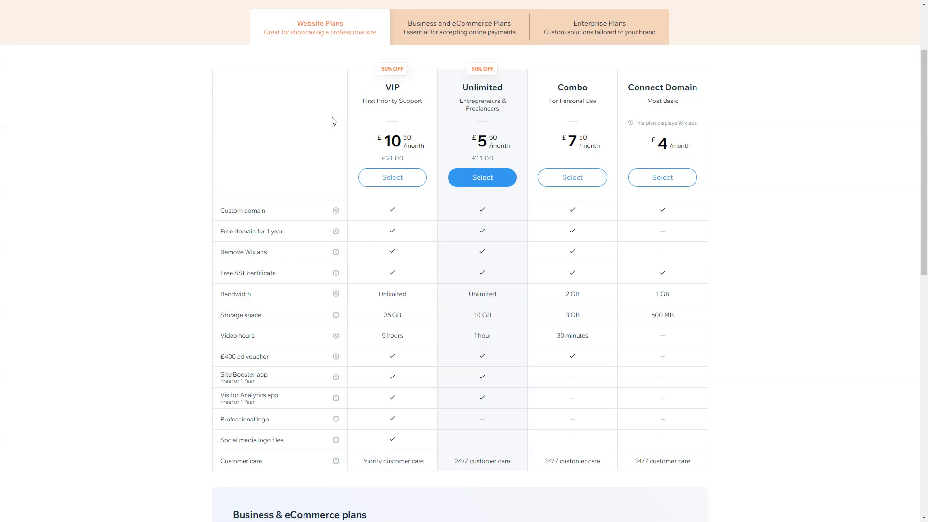
pyautogui.moveTo(676, 487)
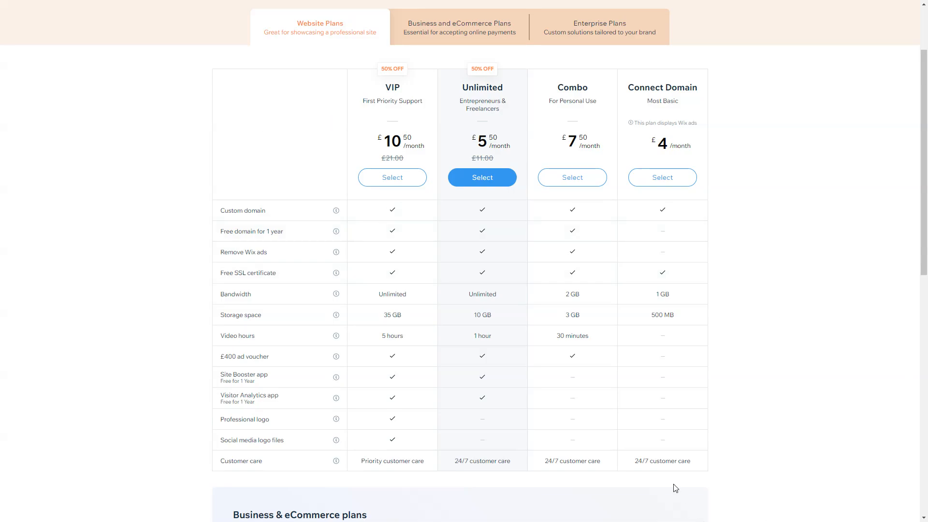
pyautogui.moveTo(594, 376)
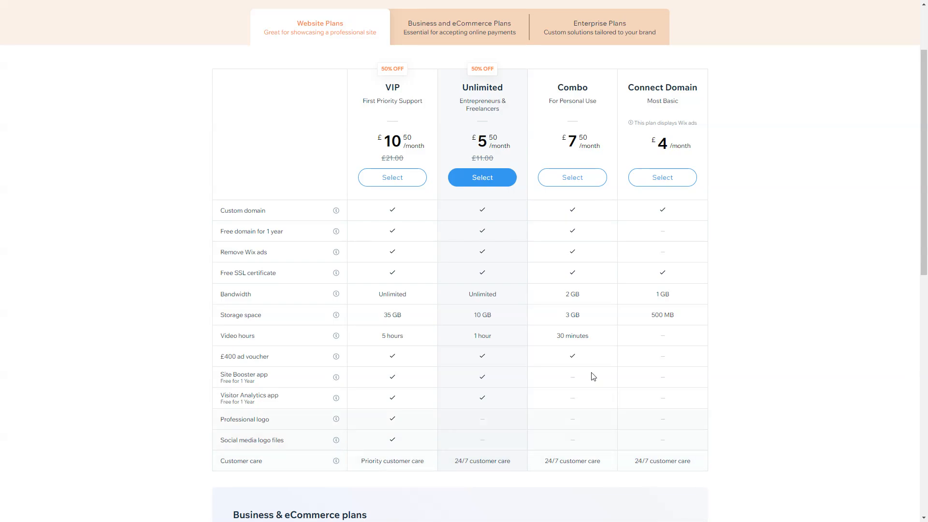
pyautogui.moveTo(587, 98)
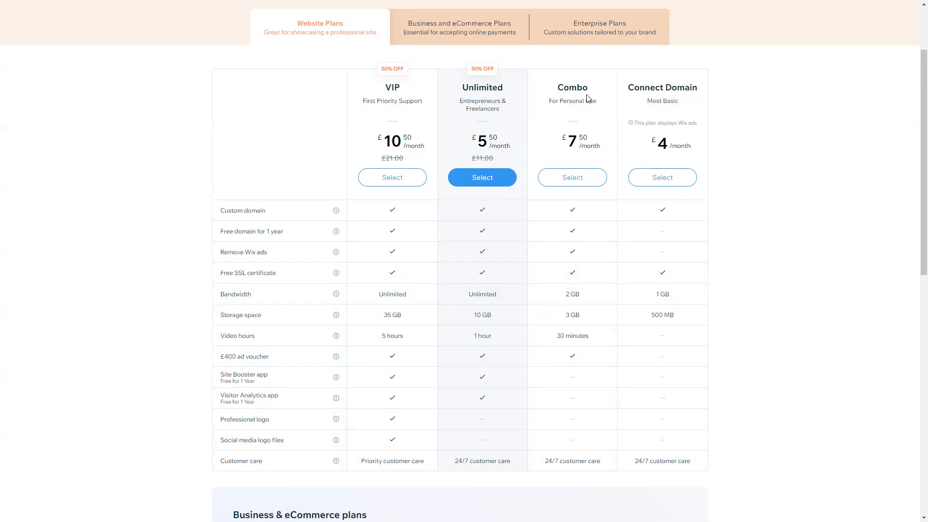
pyautogui.moveTo(620, 116)
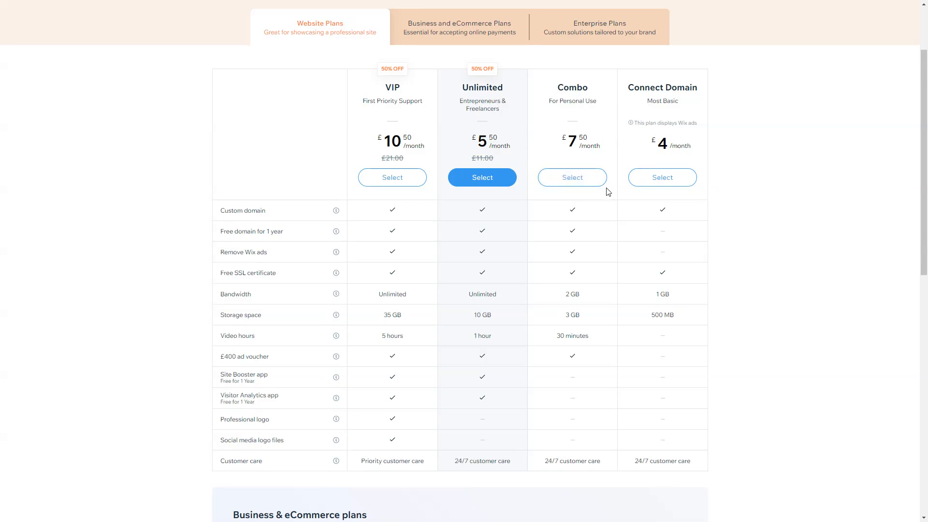
pyautogui.moveTo(583, 231)
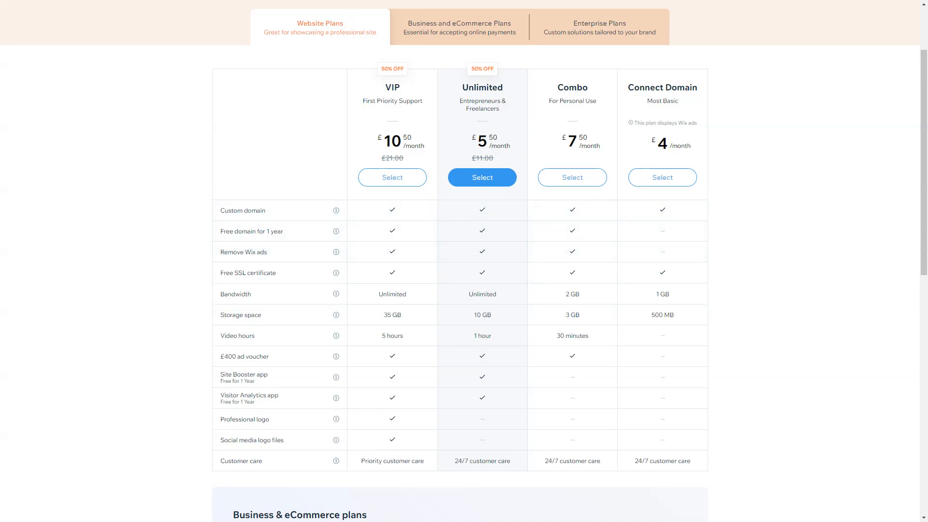
pyautogui.moveTo(580, 244)
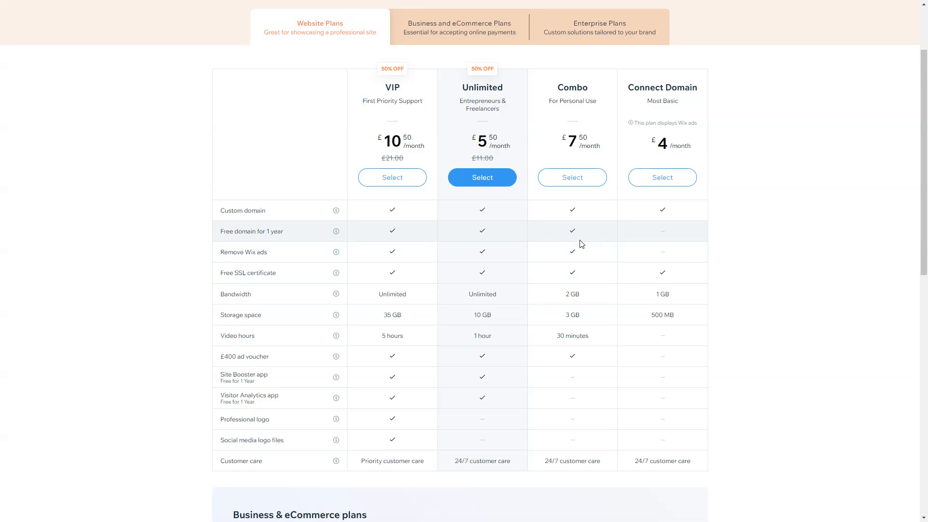
pyautogui.moveTo(567, 235)
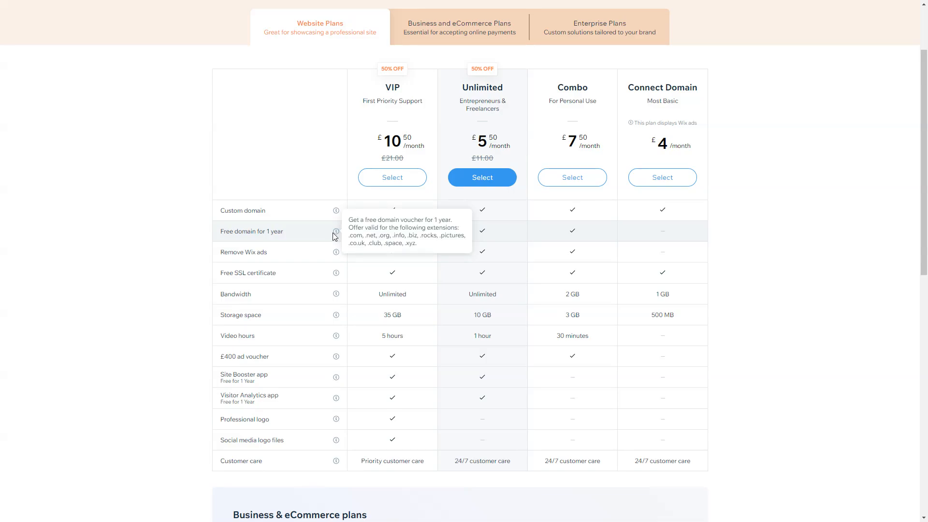
pyautogui.moveTo(601, 228)
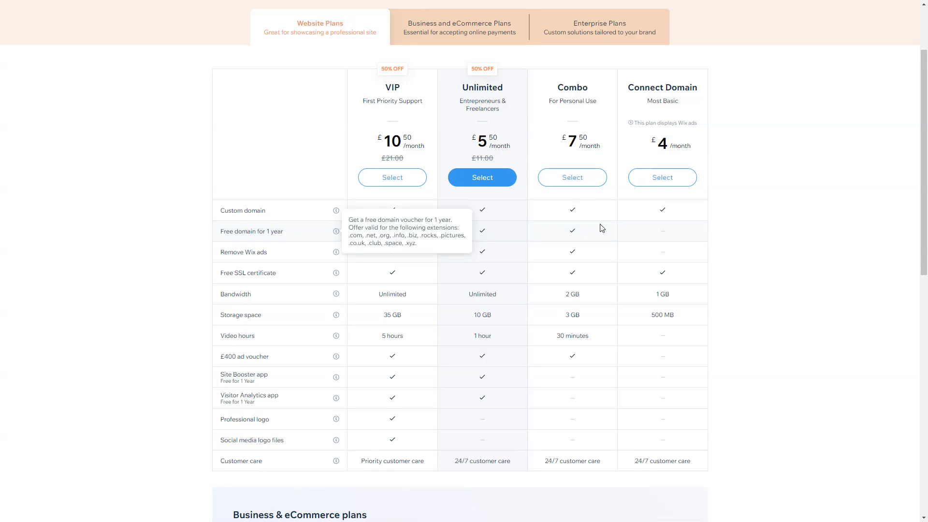
pyautogui.moveTo(589, 254)
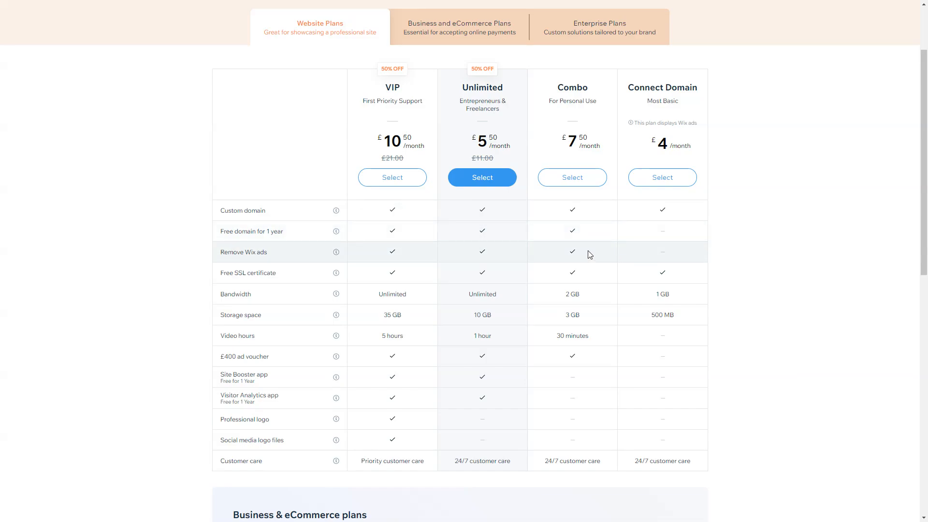
pyautogui.moveTo(591, 277)
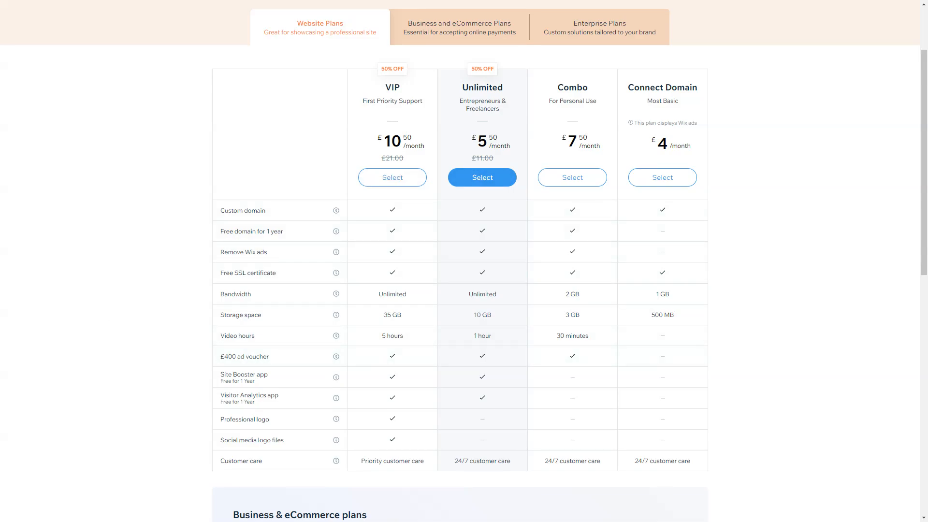
pyautogui.moveTo(550, 303)
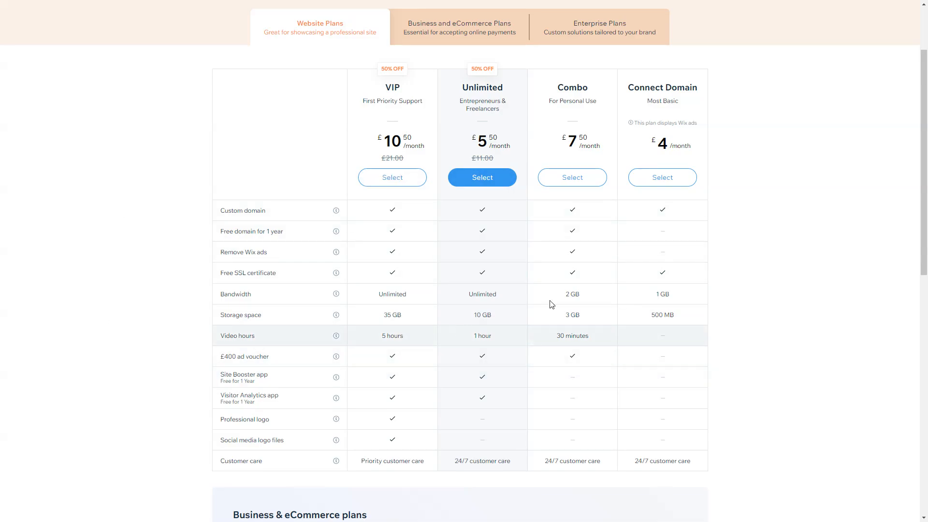
pyautogui.moveTo(615, 301)
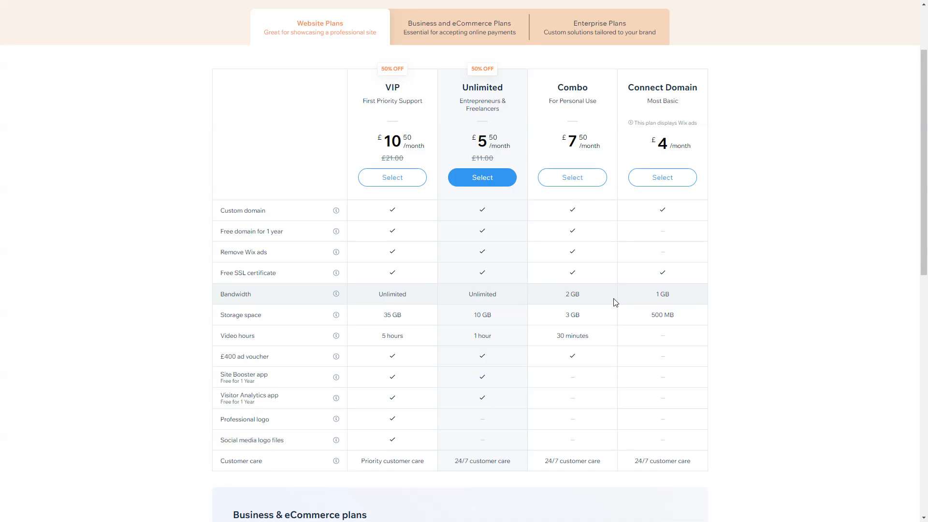
pyautogui.moveTo(589, 321)
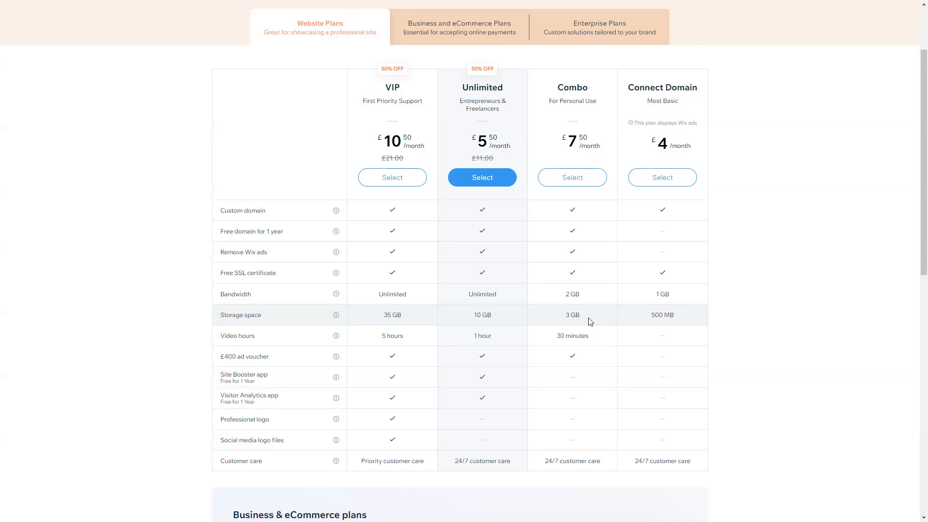
pyautogui.moveTo(596, 303)
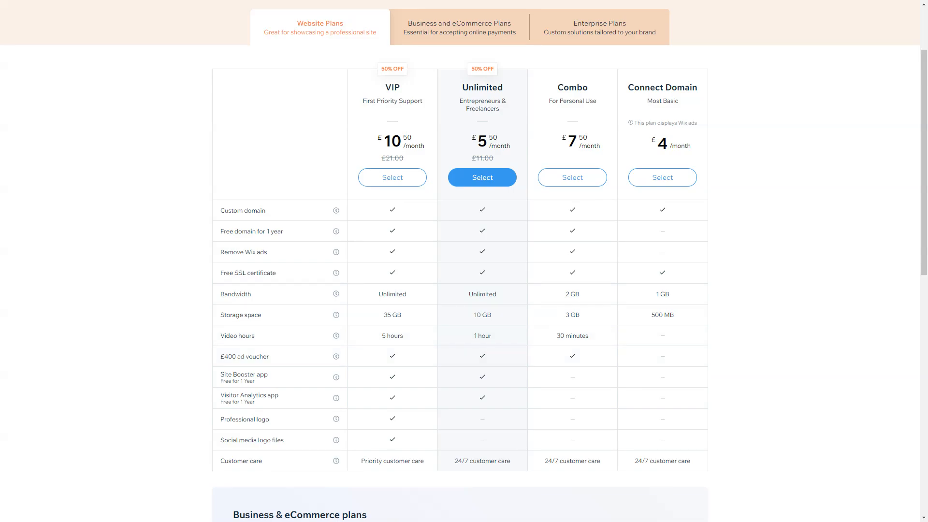
pyautogui.moveTo(548, 321)
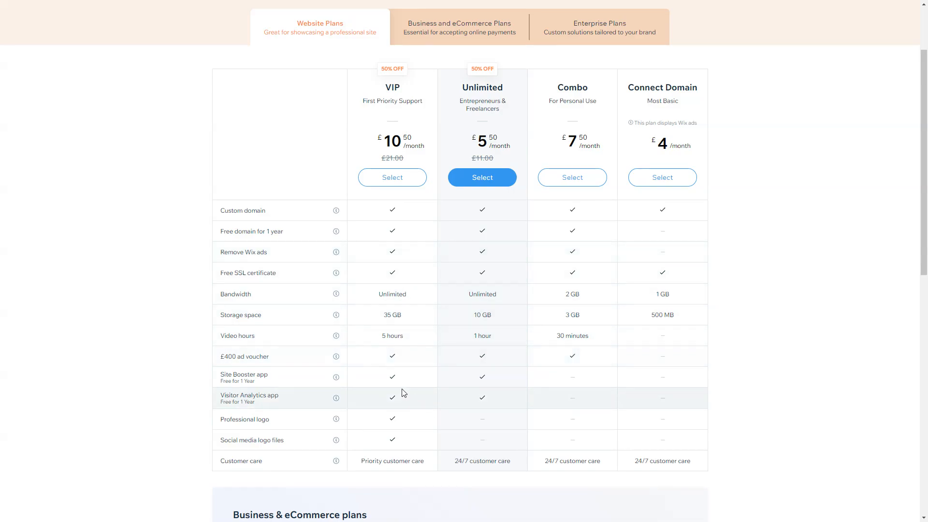
pyautogui.moveTo(372, 361)
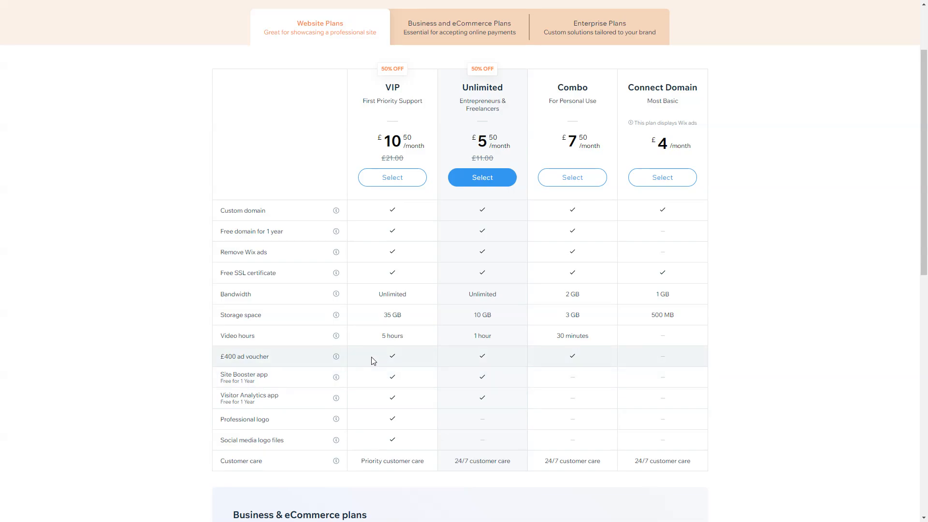
pyautogui.moveTo(364, 350)
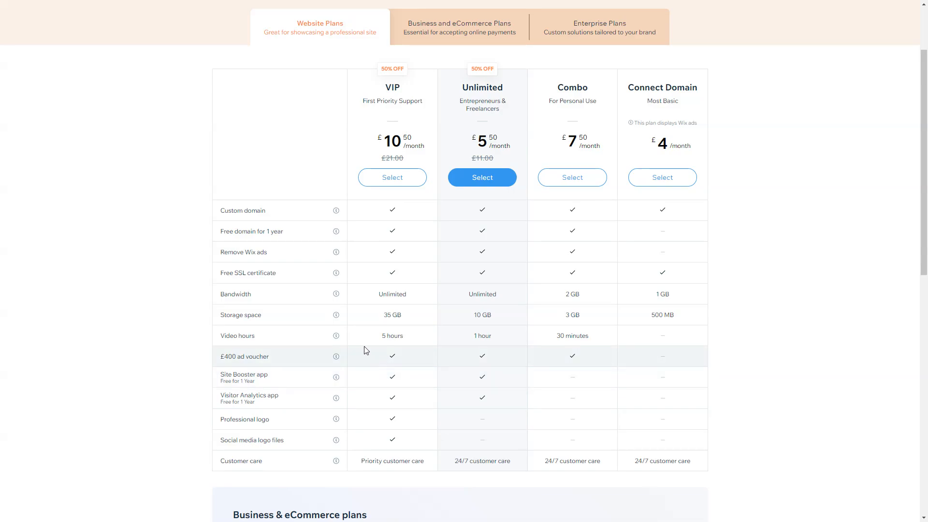
pyautogui.moveTo(364, 335)
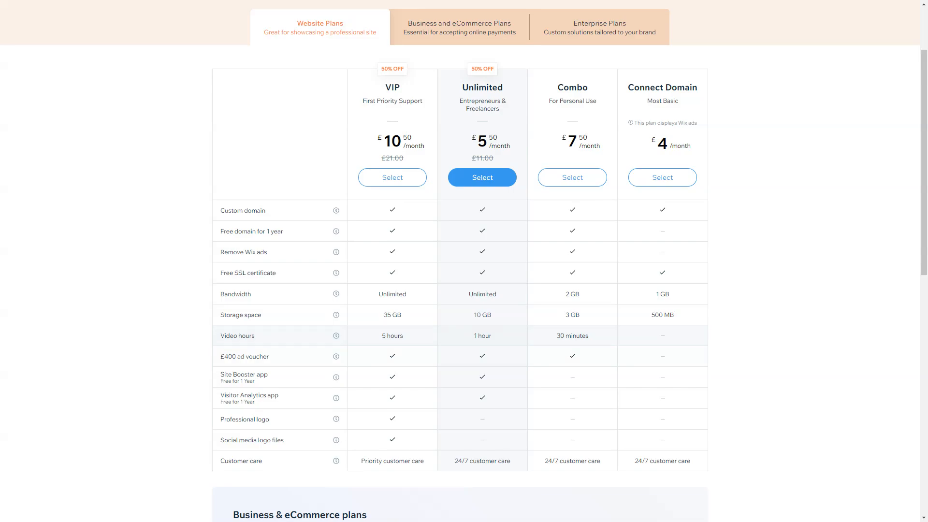
pyautogui.moveTo(345, 363)
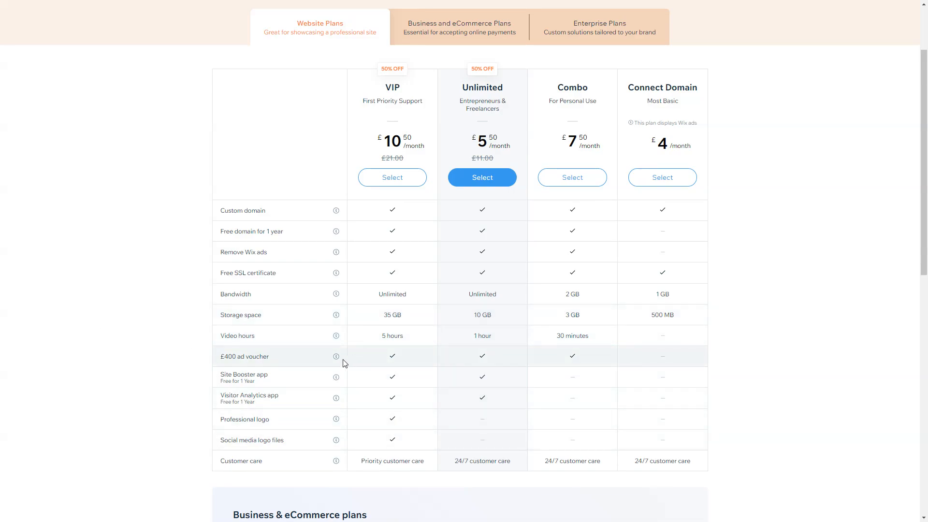
pyautogui.moveTo(335, 358)
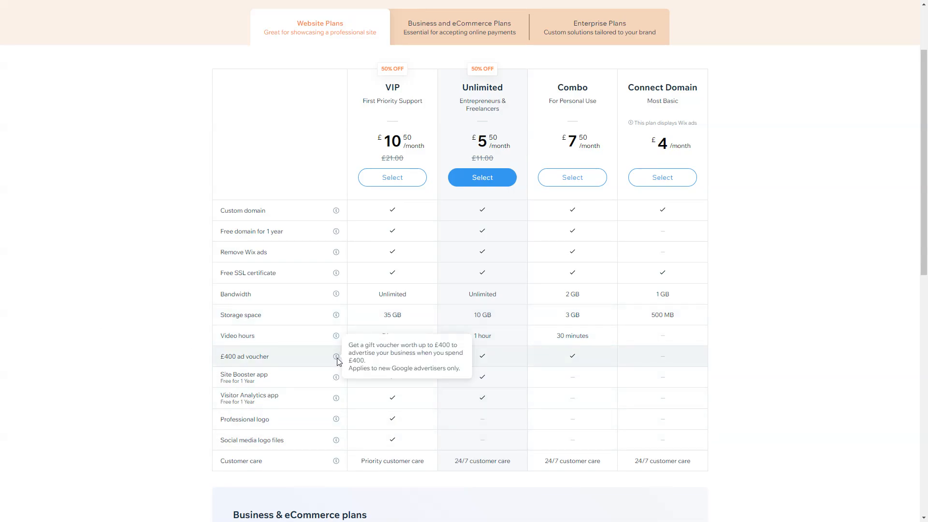
pyautogui.moveTo(549, 378)
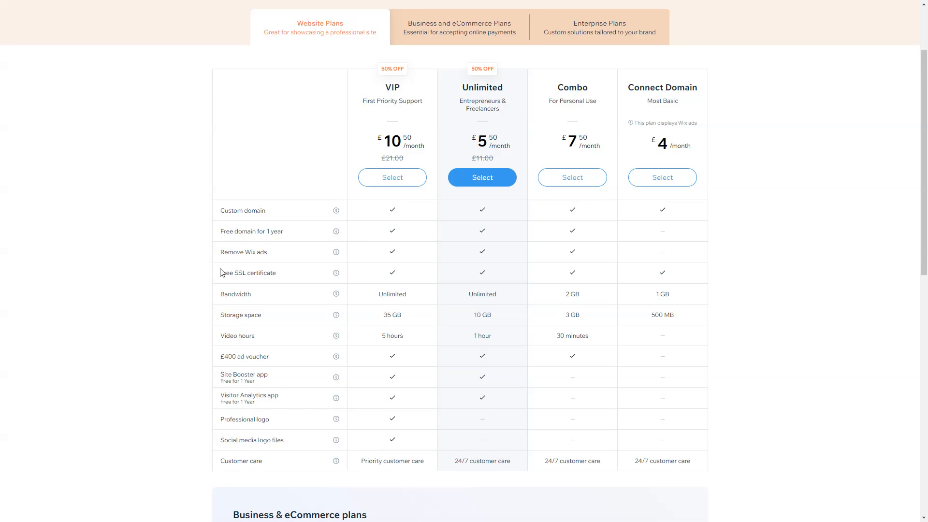
pyautogui.moveTo(379, 427)
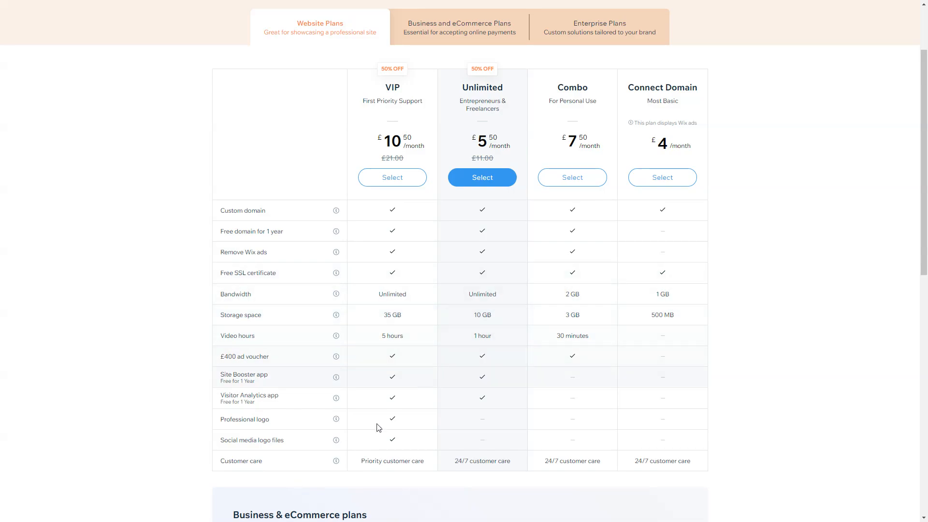
pyautogui.moveTo(556, 368)
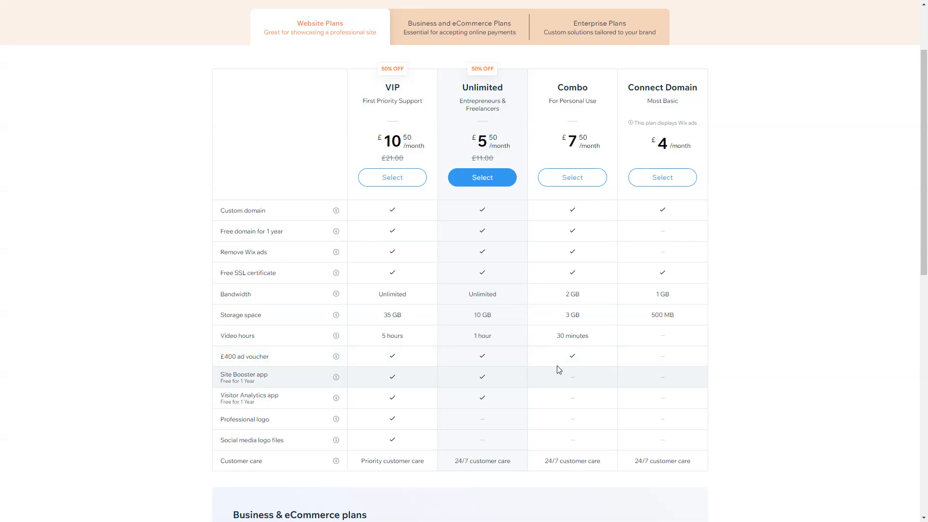
pyautogui.moveTo(480, 471)
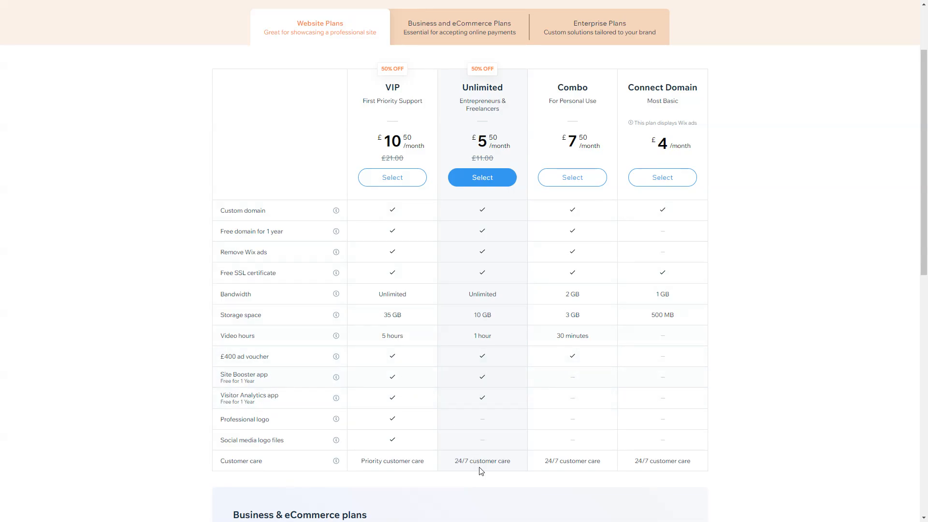
pyautogui.moveTo(567, 461)
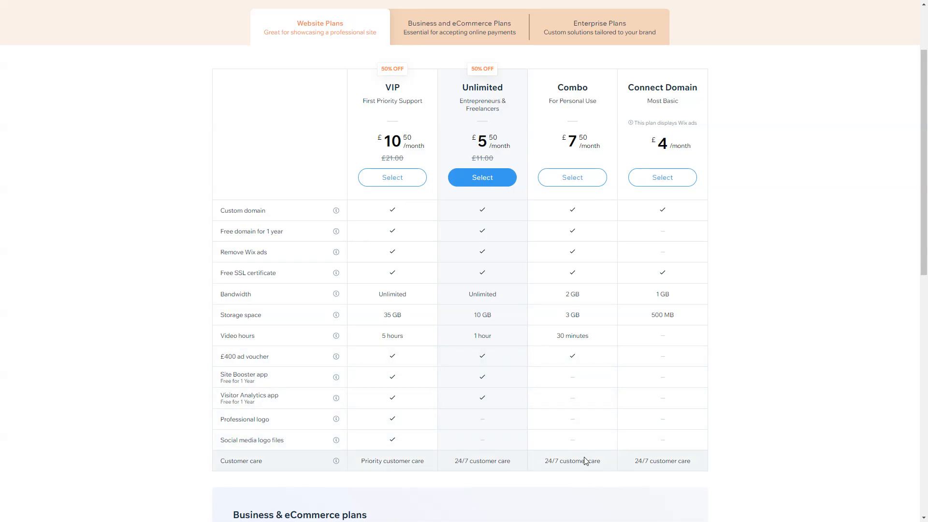
pyautogui.moveTo(596, 95)
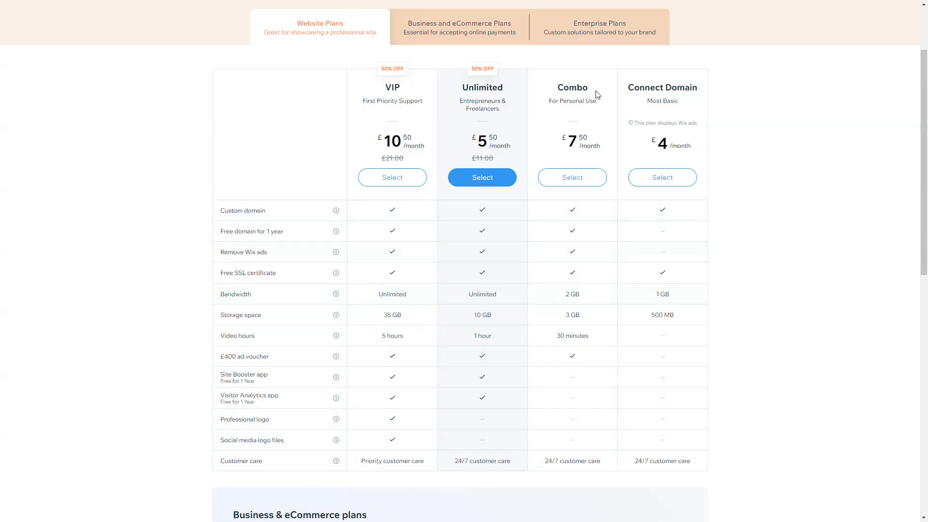
pyautogui.moveTo(467, 109)
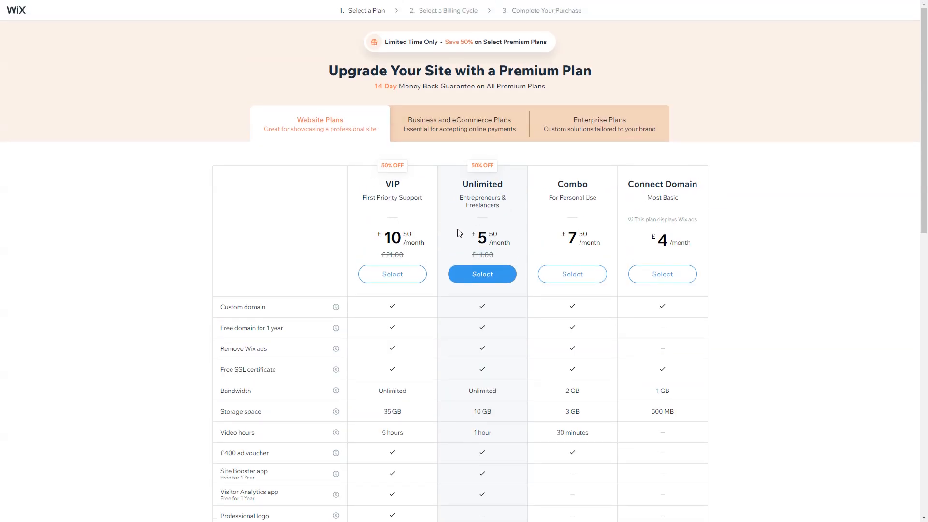
pyautogui.moveTo(423, 230)
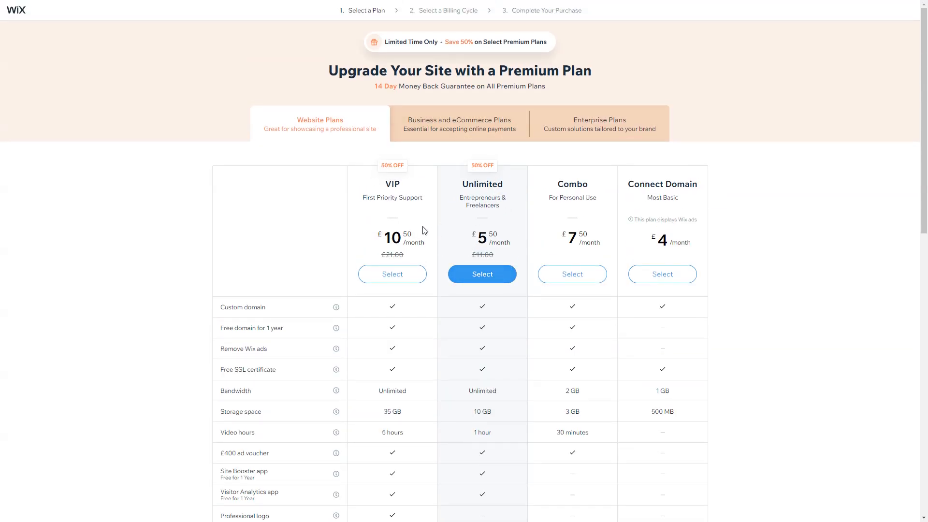
pyautogui.moveTo(531, 284)
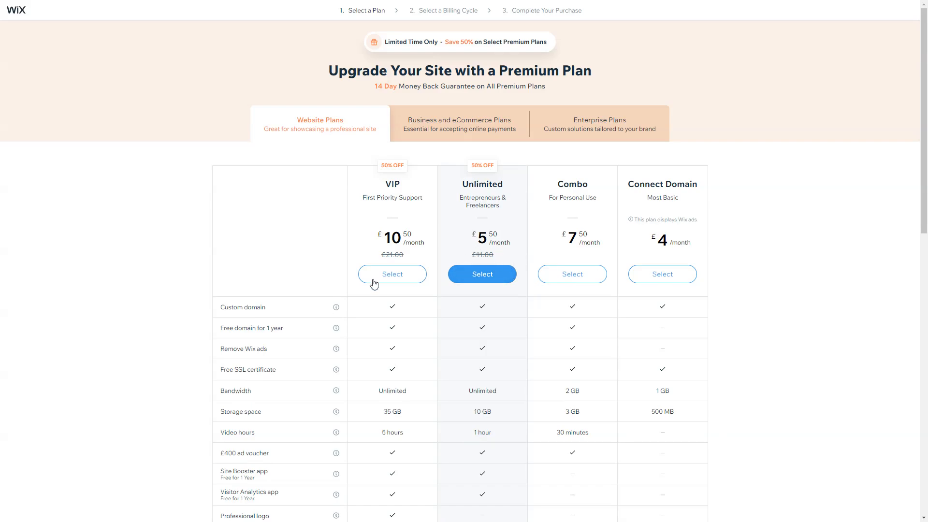
pyautogui.moveTo(422, 238)
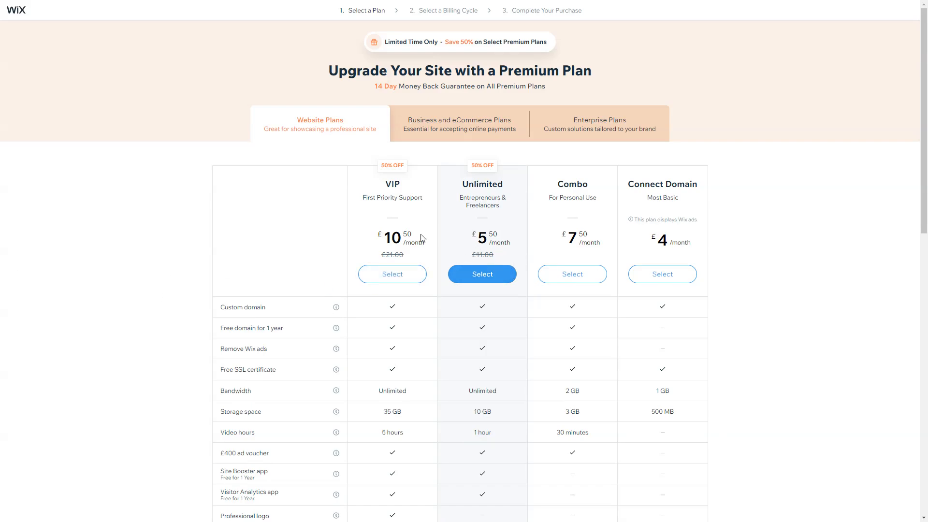
pyautogui.scroll(-3)
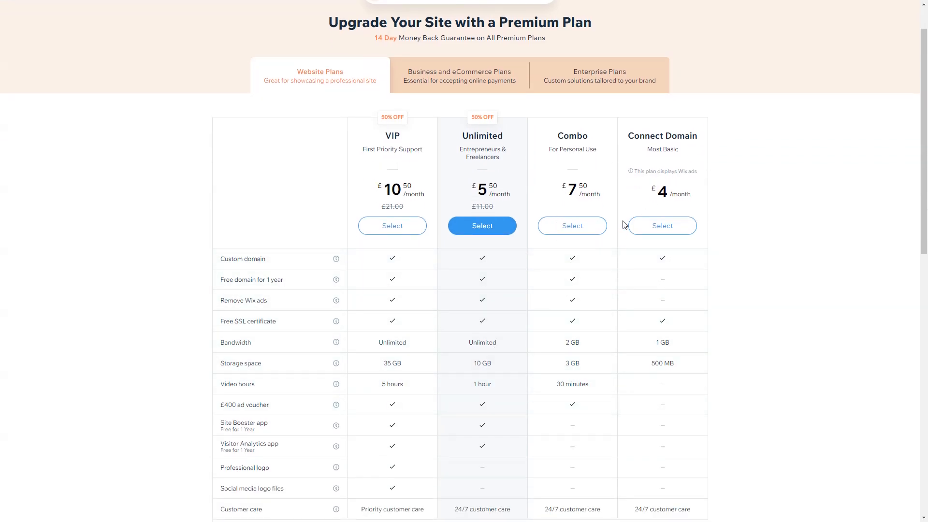
pyautogui.scroll(-3)
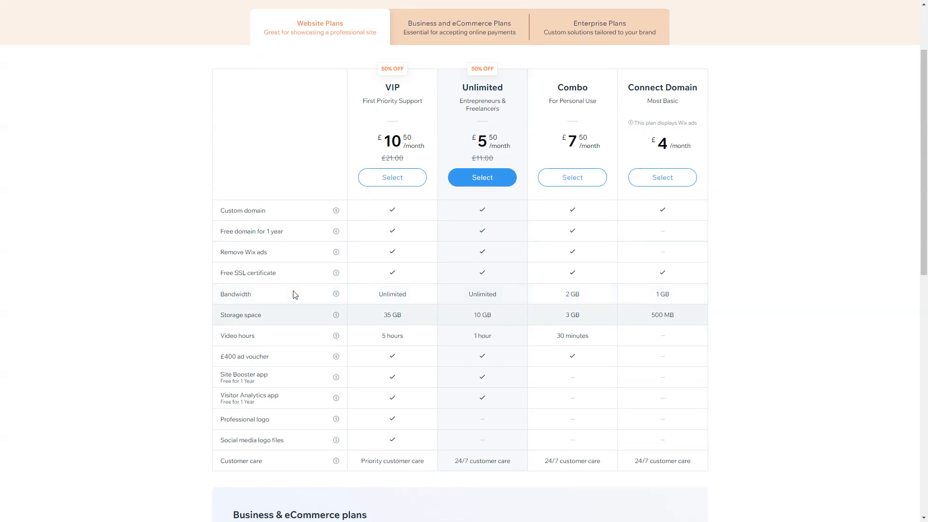
pyautogui.moveTo(498, 322)
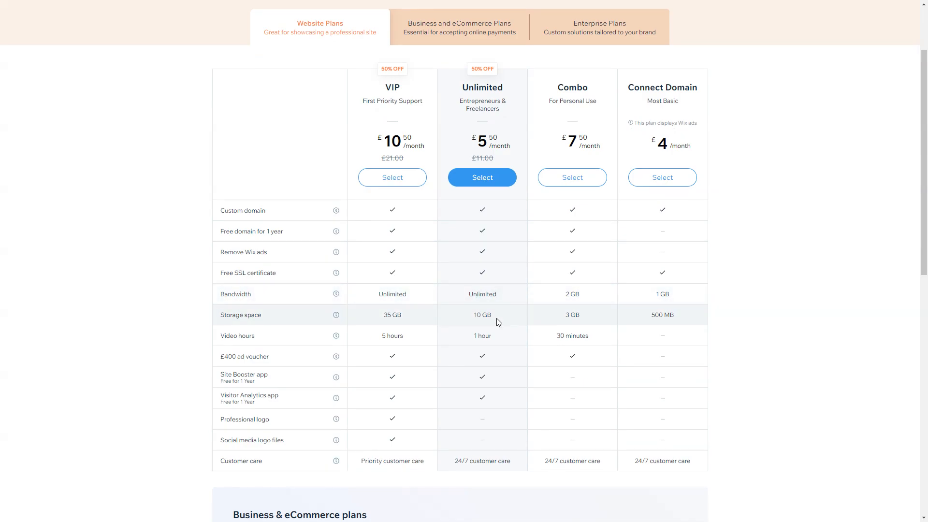
pyautogui.moveTo(499, 339)
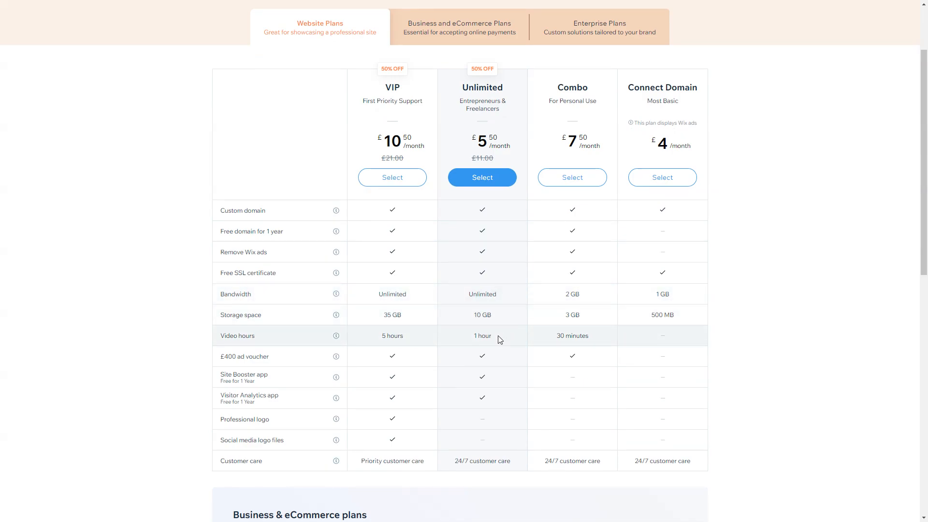
pyautogui.moveTo(506, 343)
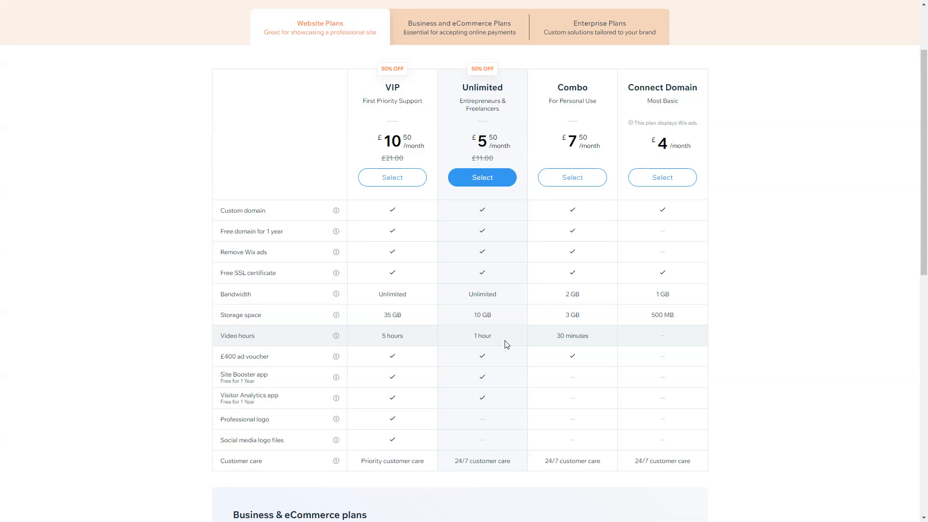
pyautogui.moveTo(491, 358)
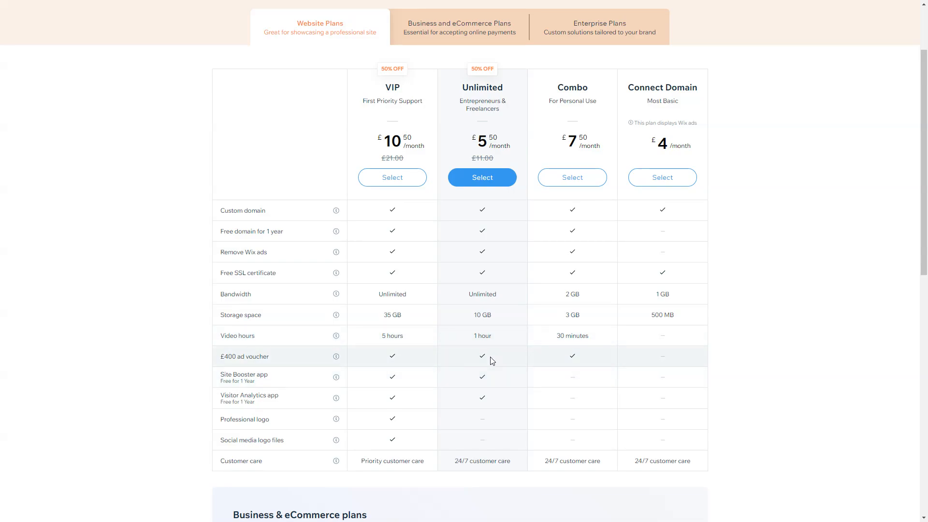
pyautogui.moveTo(498, 396)
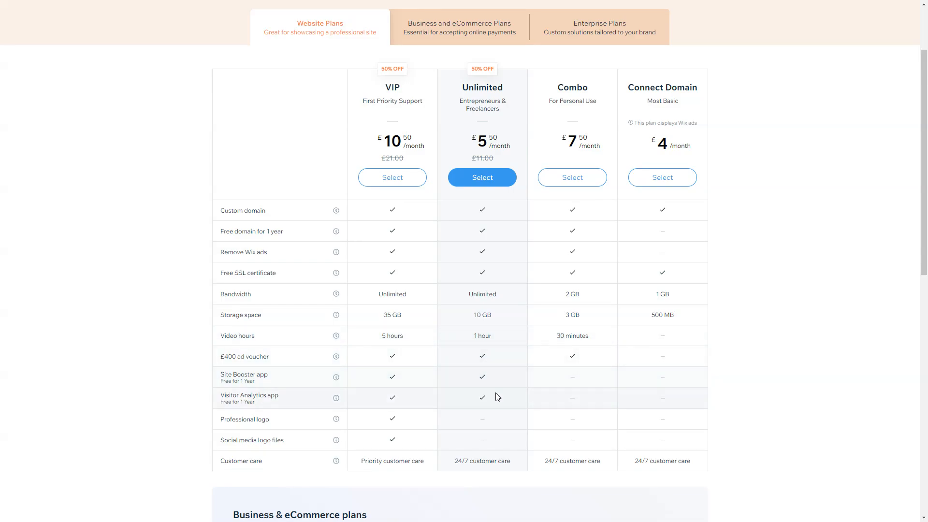
pyautogui.moveTo(395, 441)
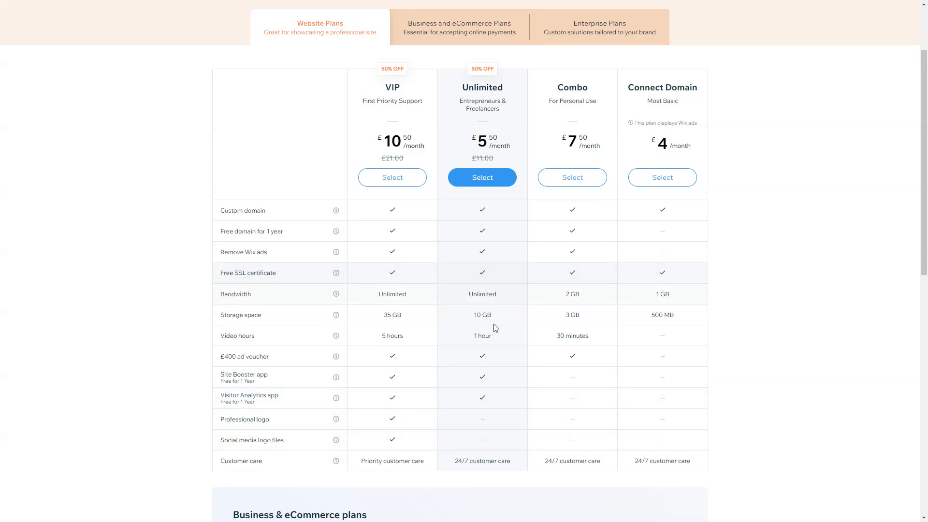
pyautogui.moveTo(603, 367)
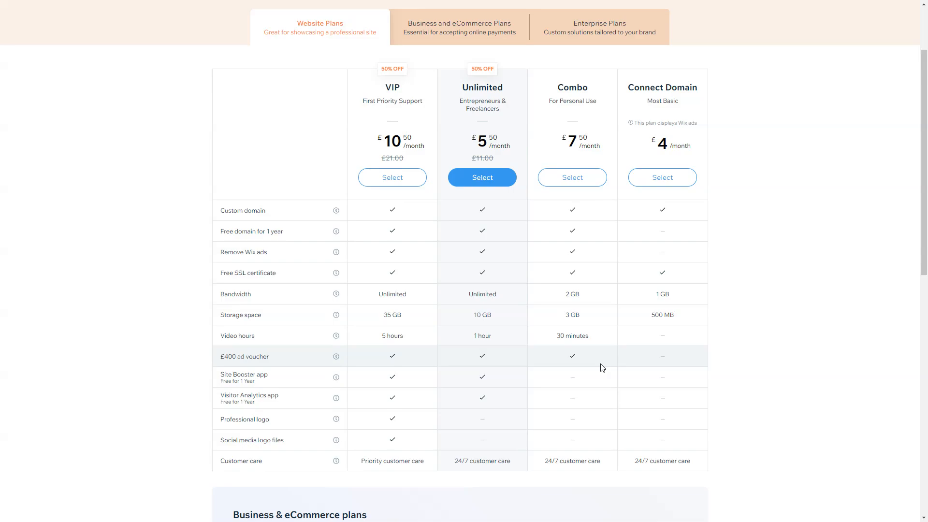
pyautogui.moveTo(553, 364)
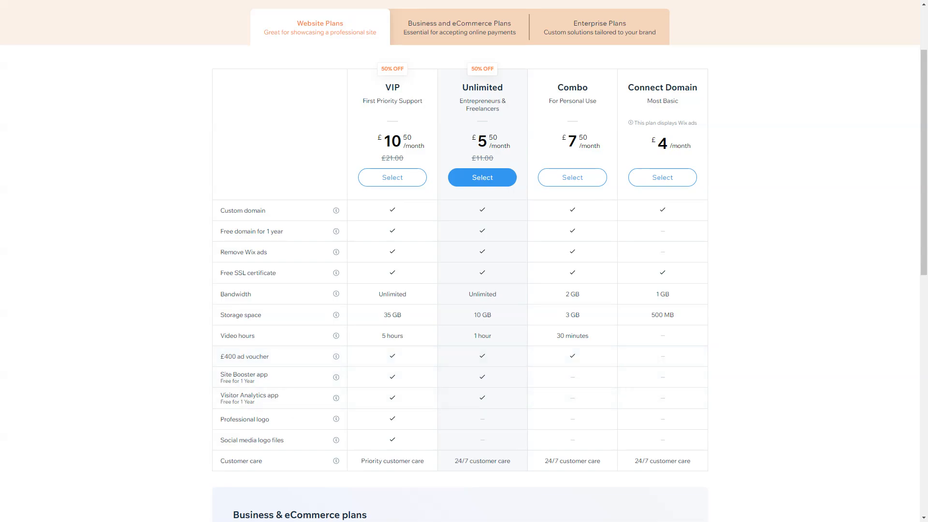
pyautogui.moveTo(452, 403)
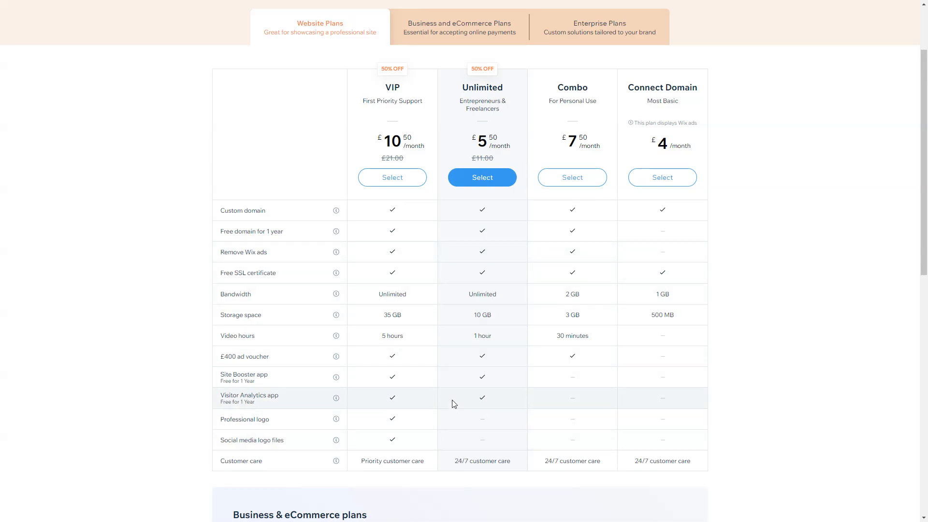
pyautogui.moveTo(289, 395)
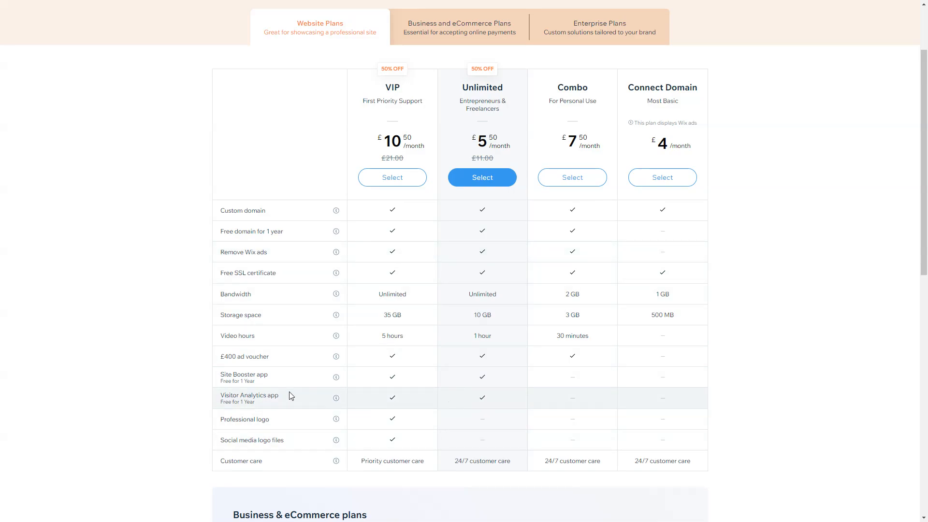
pyautogui.moveTo(270, 376)
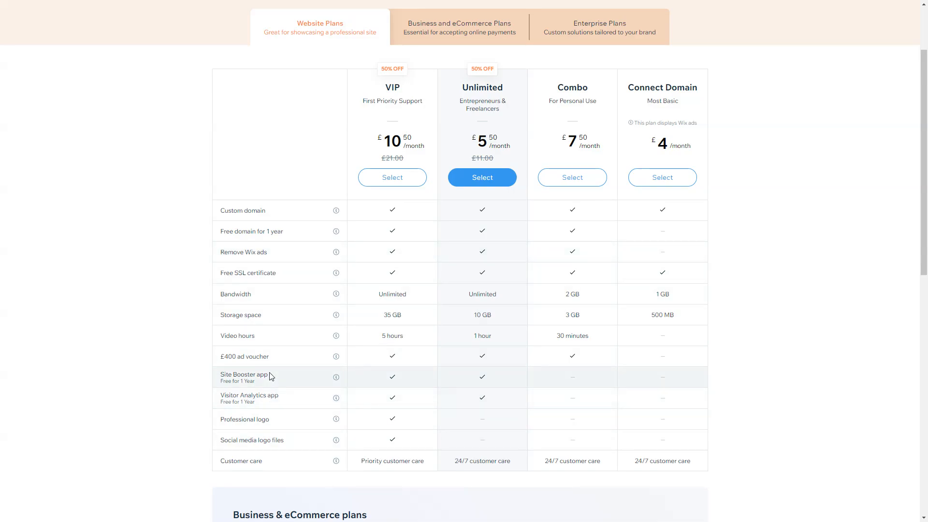
pyautogui.moveTo(568, 412)
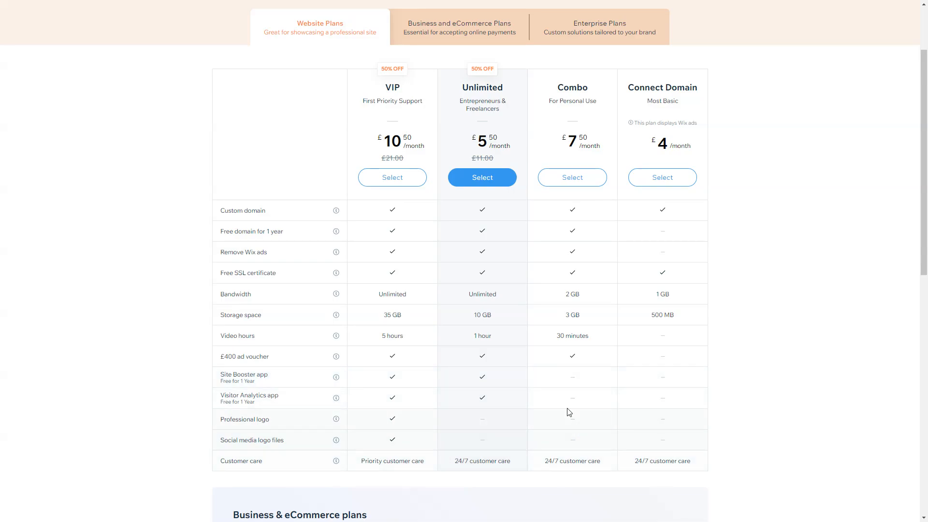
pyautogui.moveTo(400, 85)
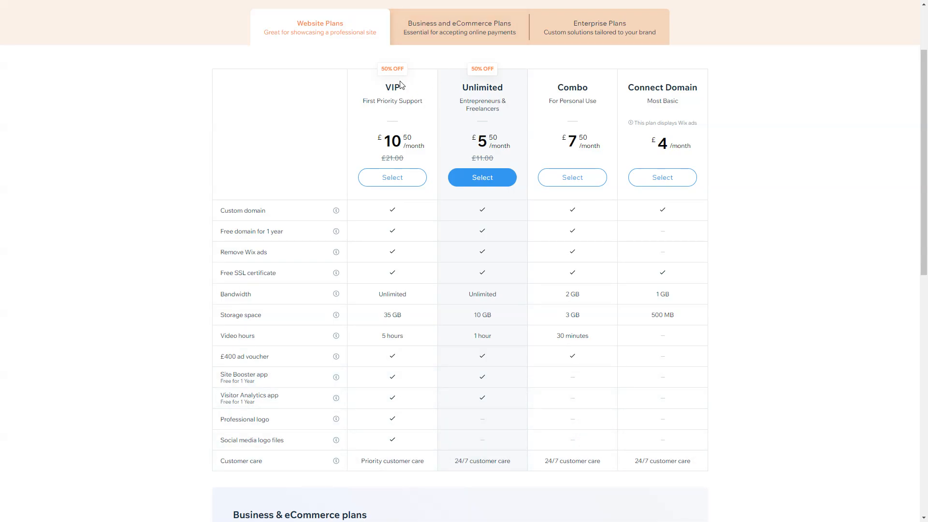
pyautogui.moveTo(511, 137)
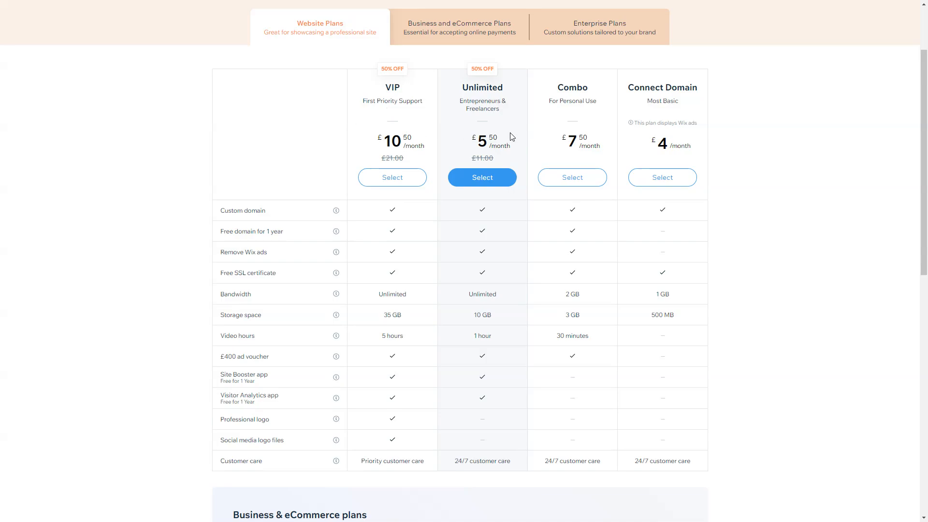
pyautogui.moveTo(392, 214)
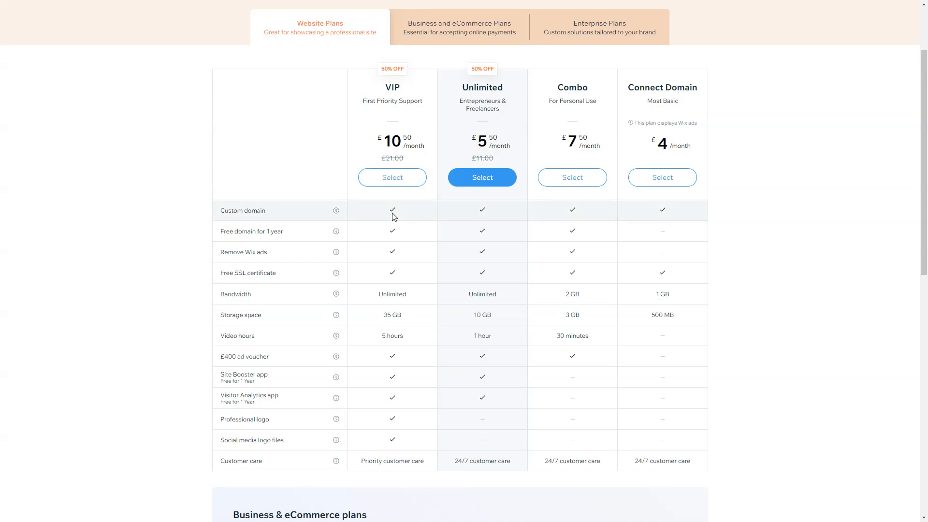
pyautogui.moveTo(416, 317)
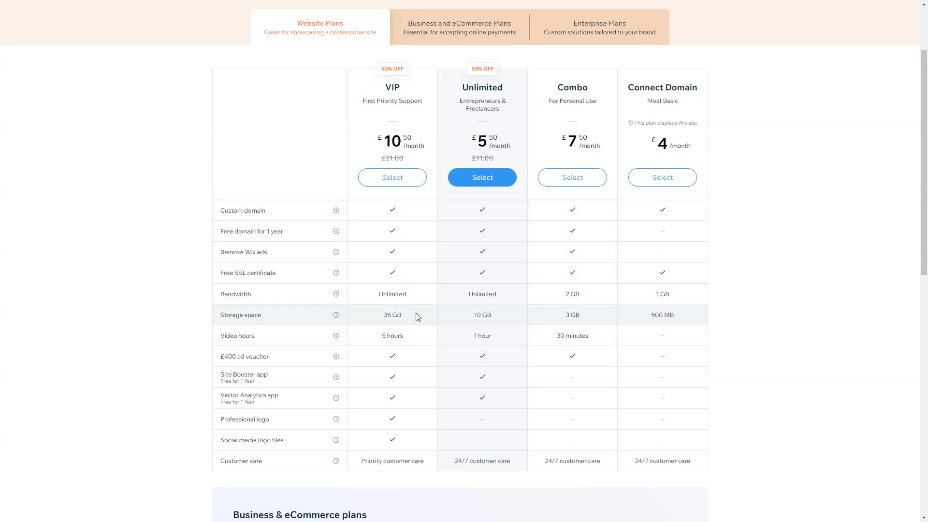
pyautogui.moveTo(419, 338)
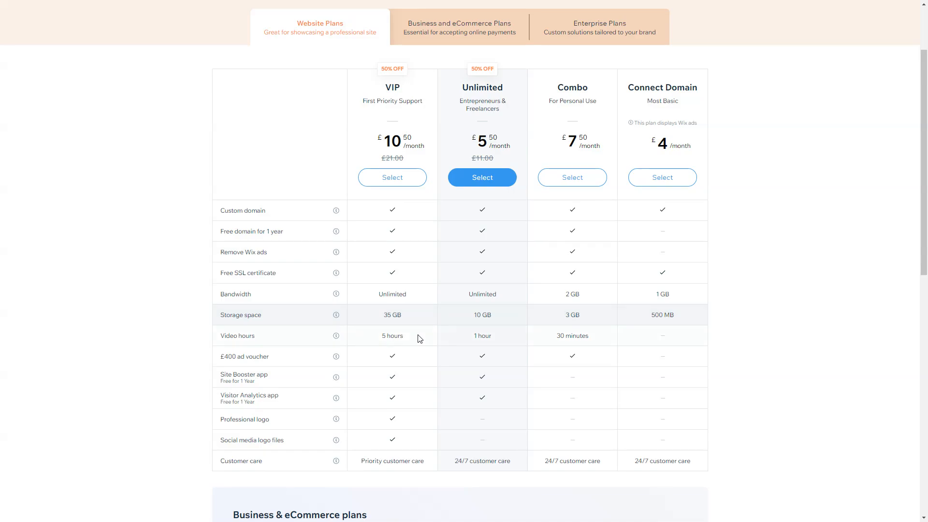
pyautogui.moveTo(417, 388)
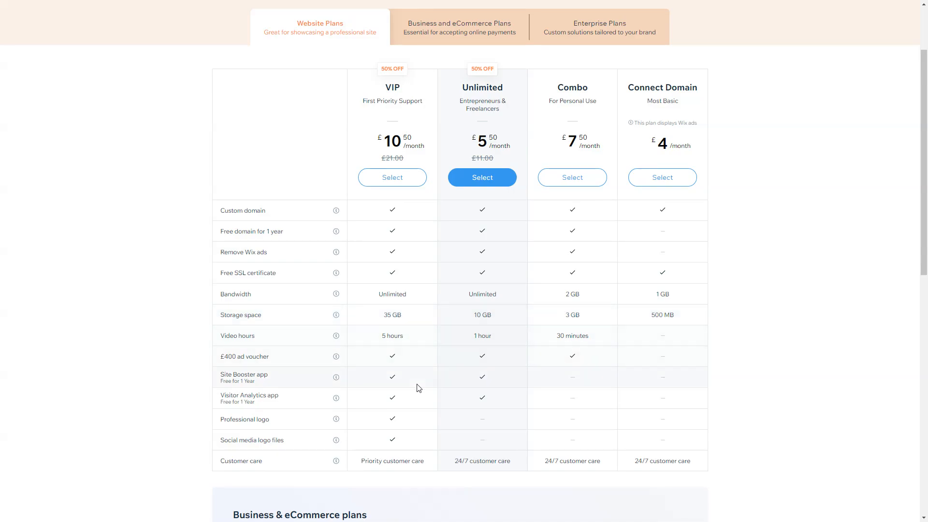
pyautogui.moveTo(408, 430)
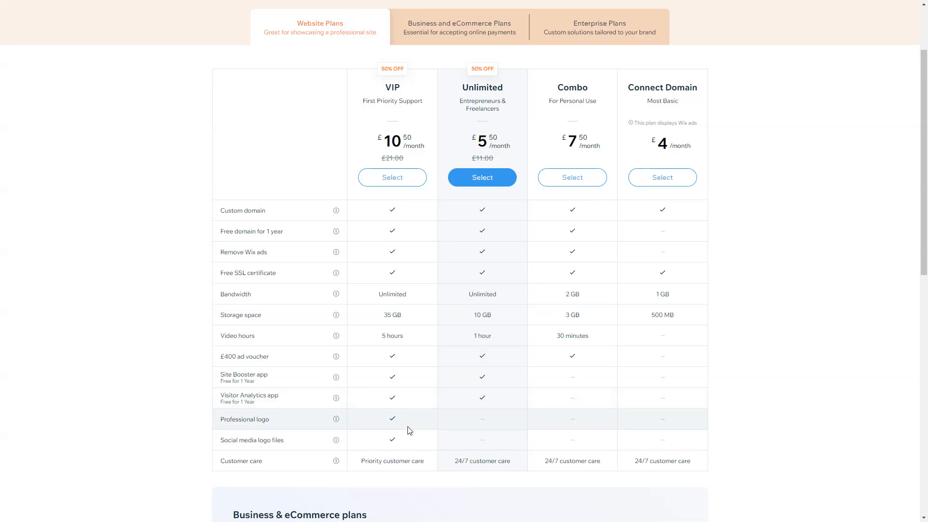
pyautogui.moveTo(417, 447)
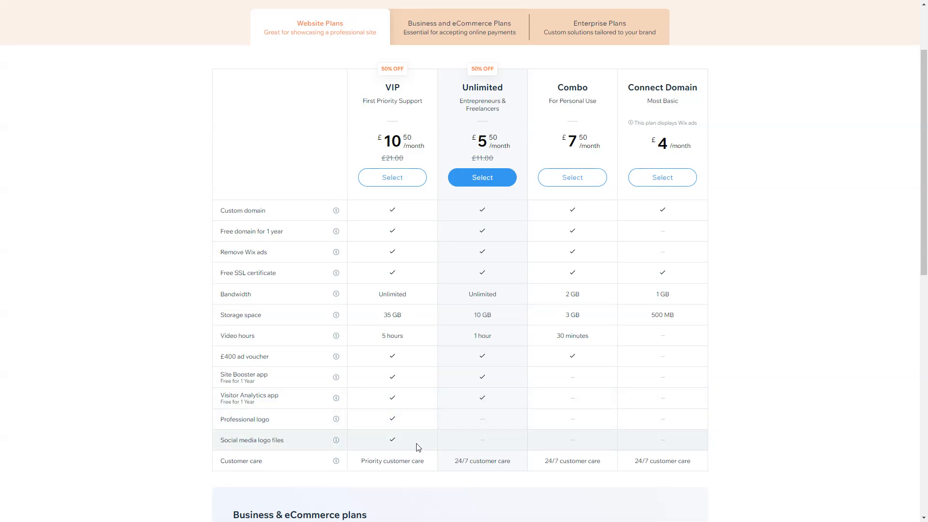
pyautogui.moveTo(279, 390)
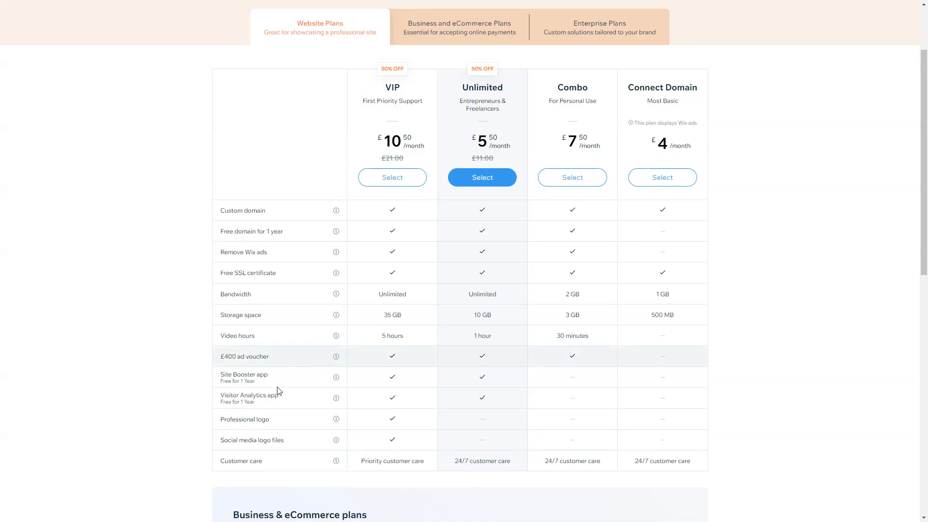
pyautogui.moveTo(382, 429)
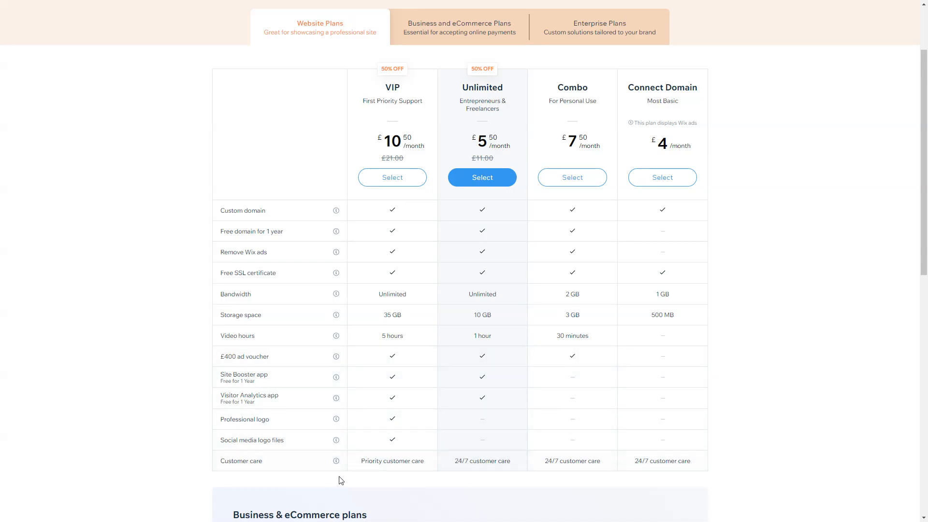
pyautogui.moveTo(379, 472)
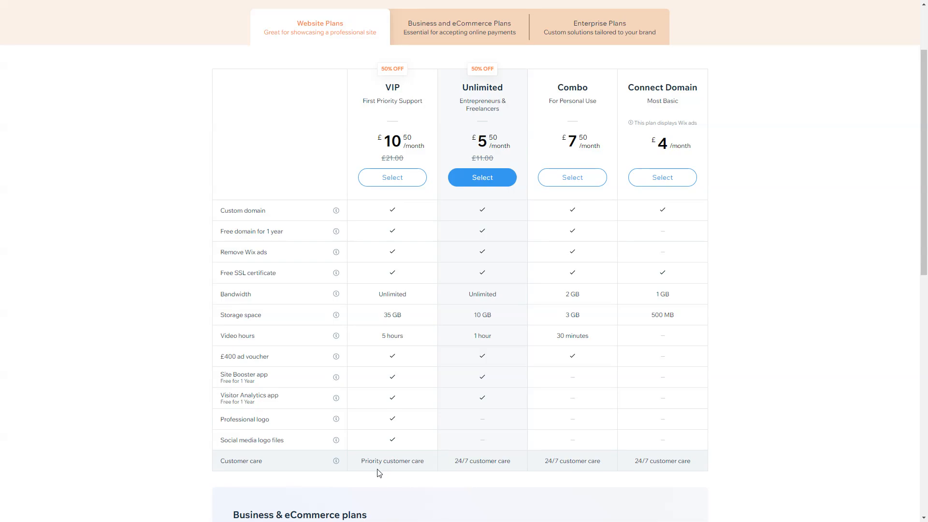
pyautogui.moveTo(395, 470)
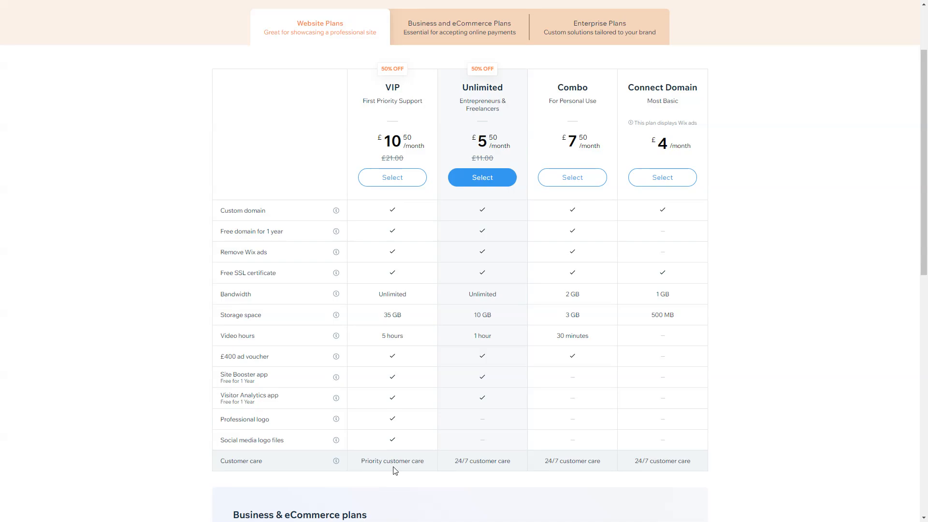
pyautogui.moveTo(828, 287)
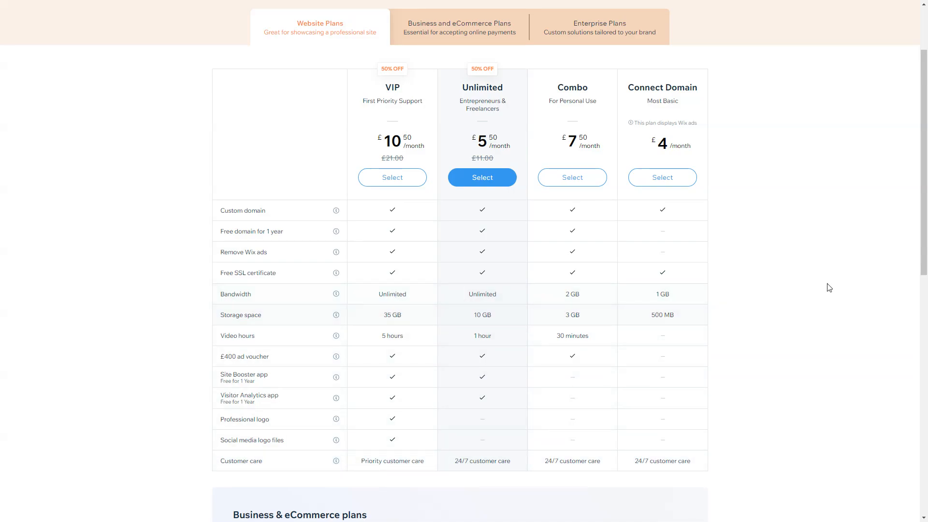
pyautogui.moveTo(643, 192)
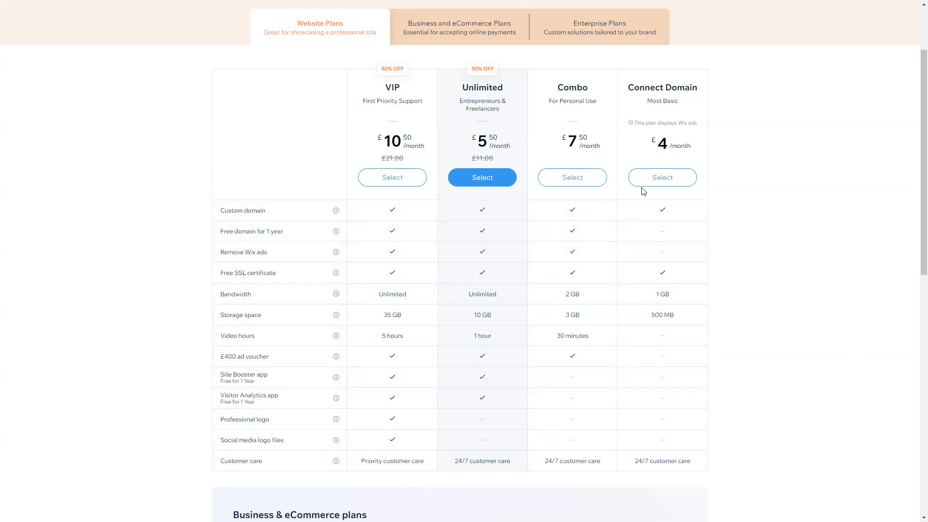
pyautogui.scroll(3)
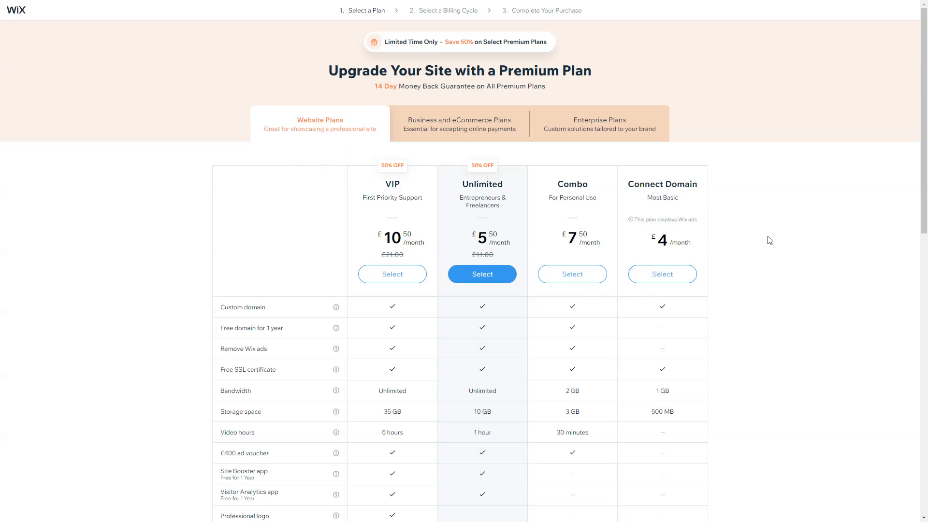
pyautogui.scroll(-3)
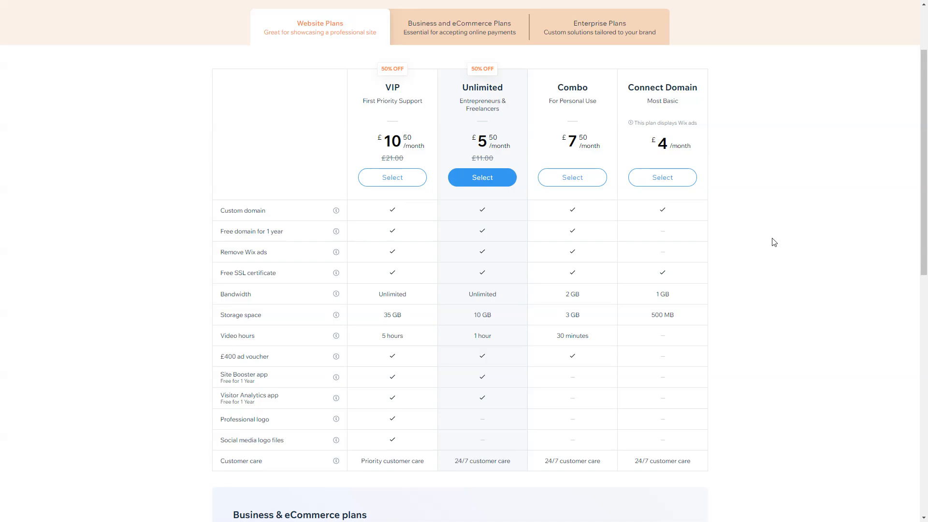
pyautogui.scroll(3)
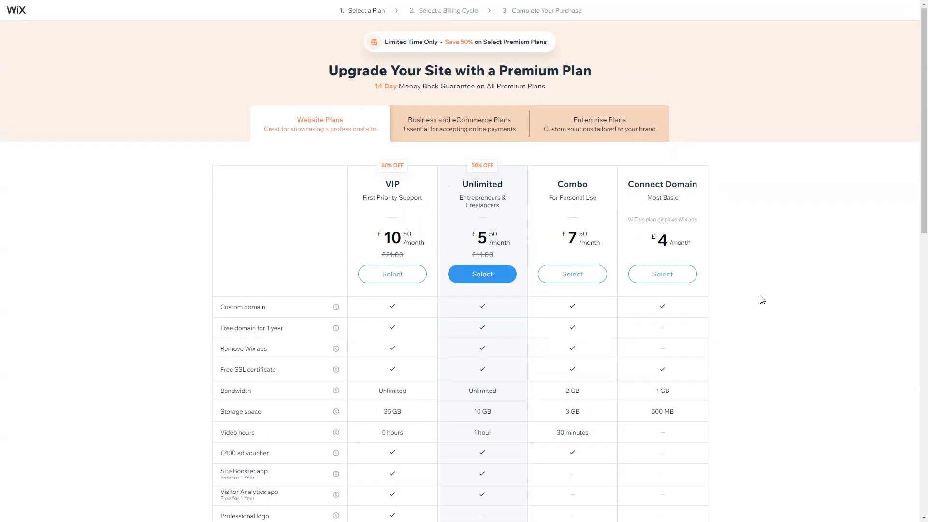
pyautogui.scroll(-3)
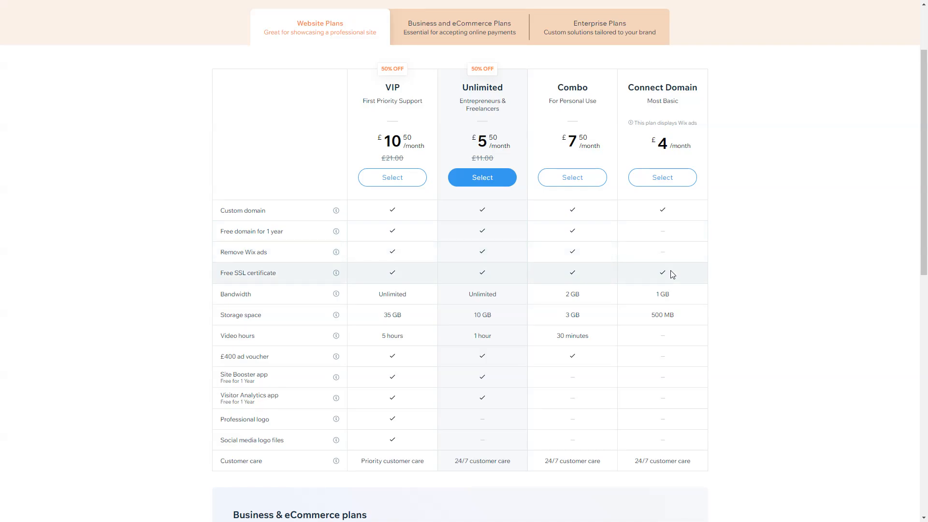
pyautogui.scroll(3)
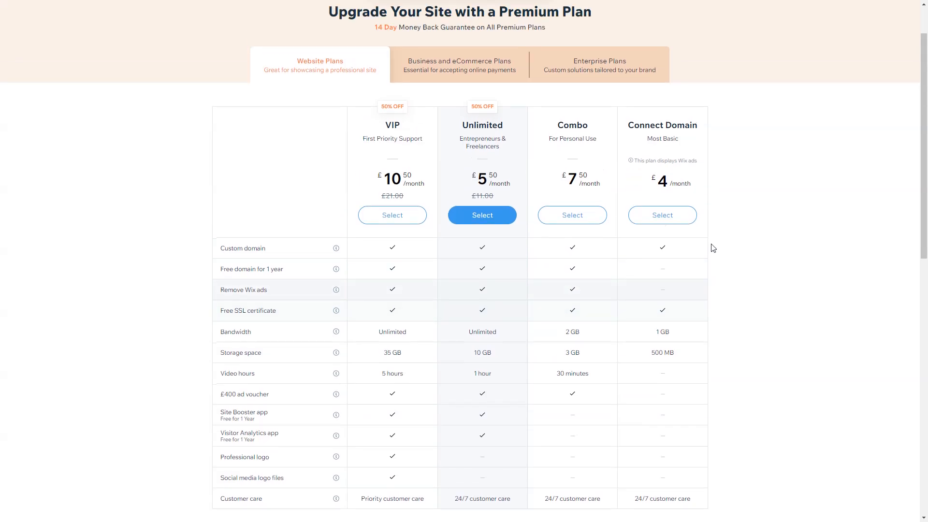
pyautogui.scroll(3)
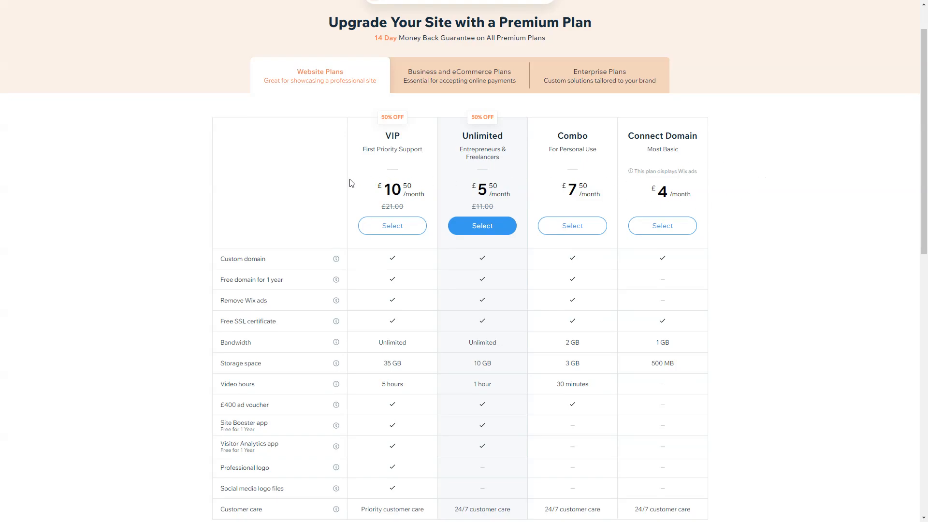
pyautogui.moveTo(661, 113)
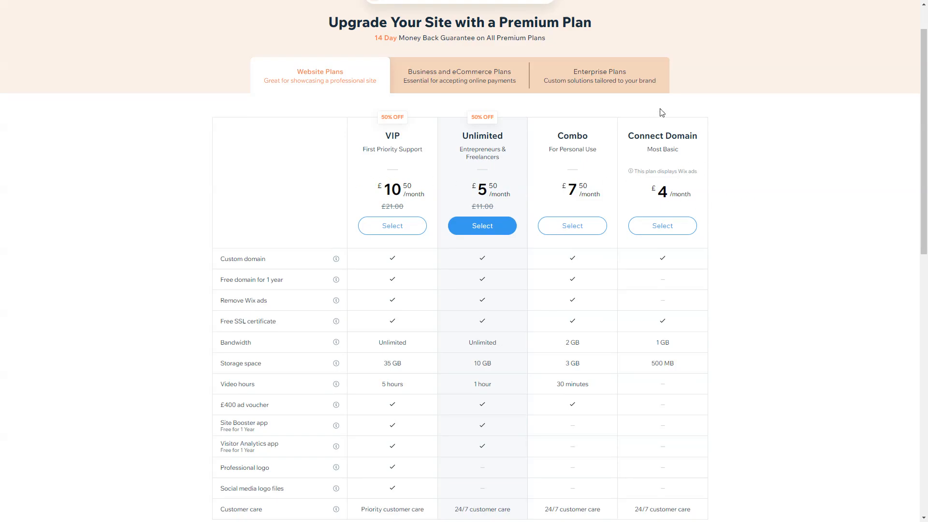
pyautogui.moveTo(412, 68)
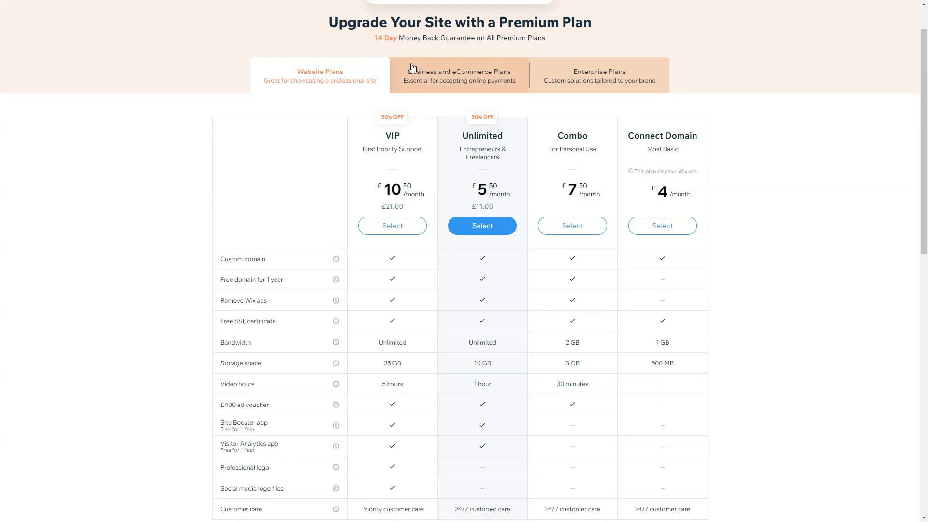
pyautogui.click(459, 74)
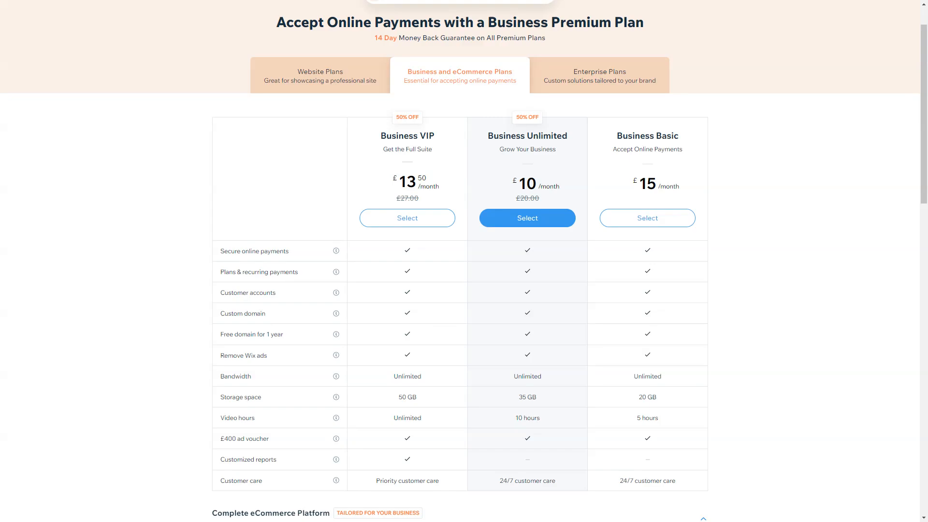
pyautogui.moveTo(499, 198)
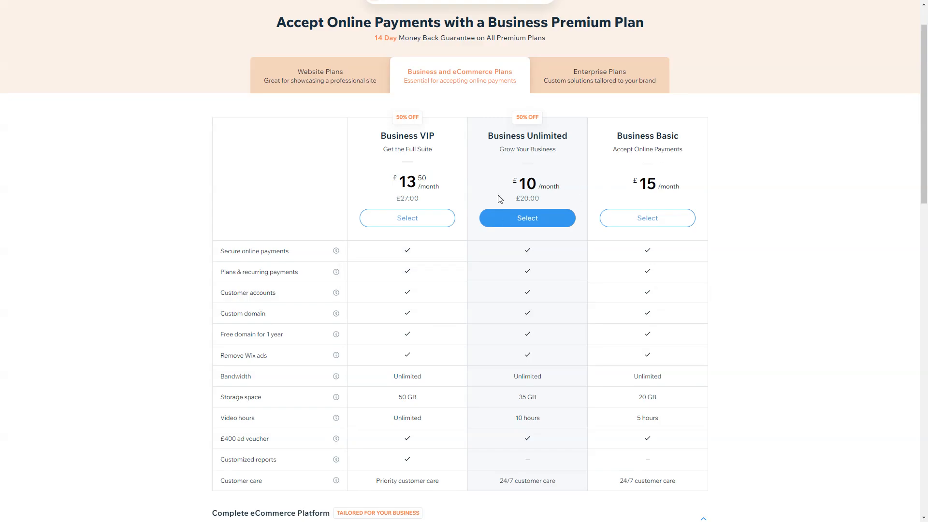
pyautogui.moveTo(516, 95)
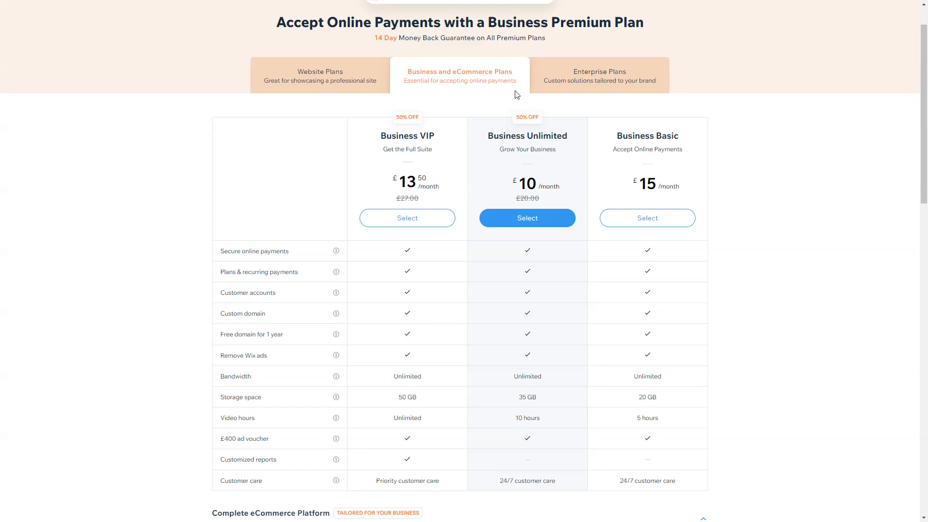
pyautogui.moveTo(661, 140)
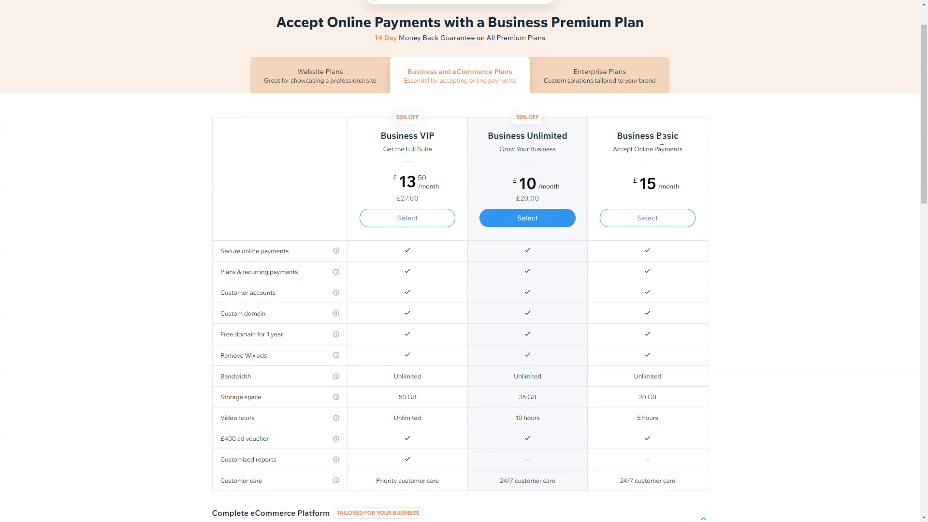
pyautogui.moveTo(511, 171)
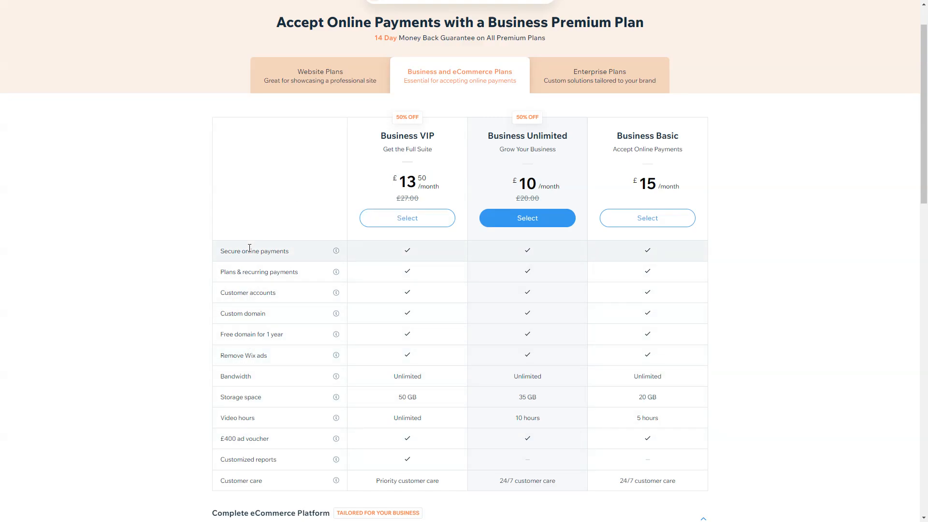
pyautogui.moveTo(287, 284)
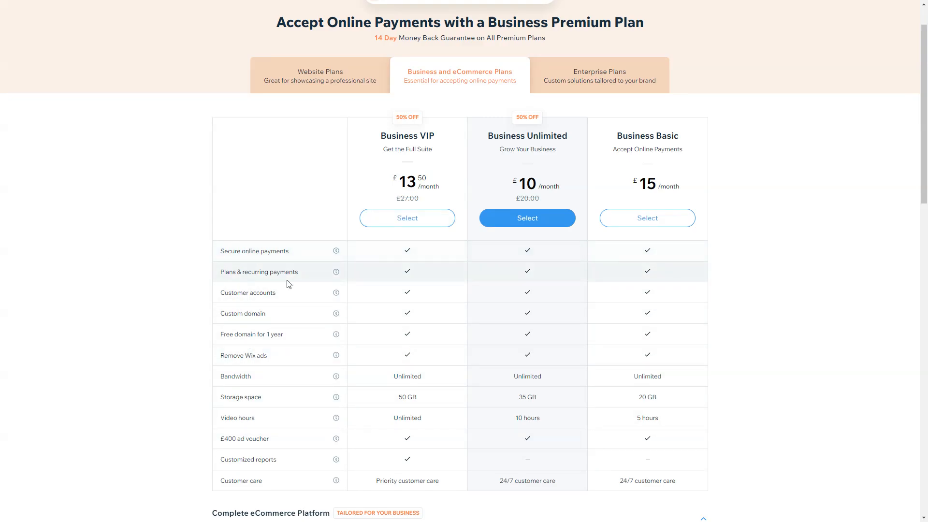
pyautogui.moveTo(289, 280)
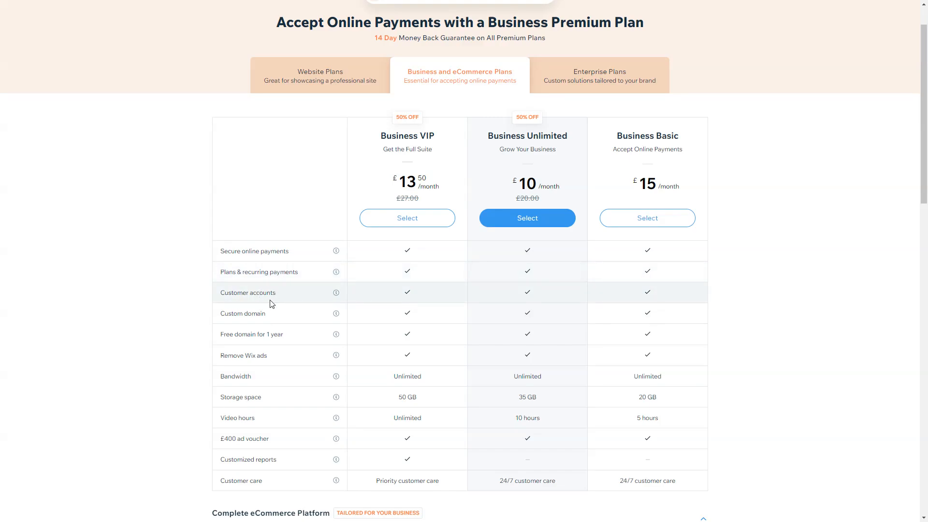
pyautogui.moveTo(323, 434)
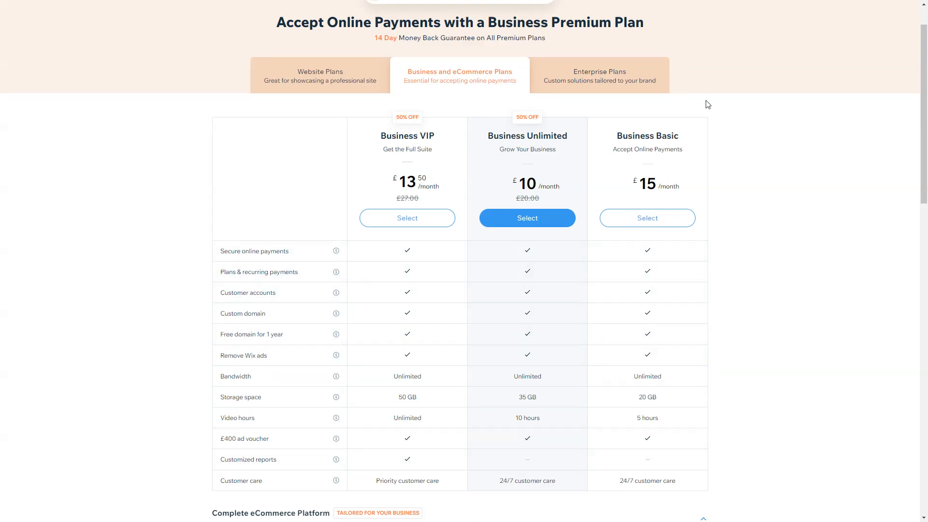
pyautogui.moveTo(682, 264)
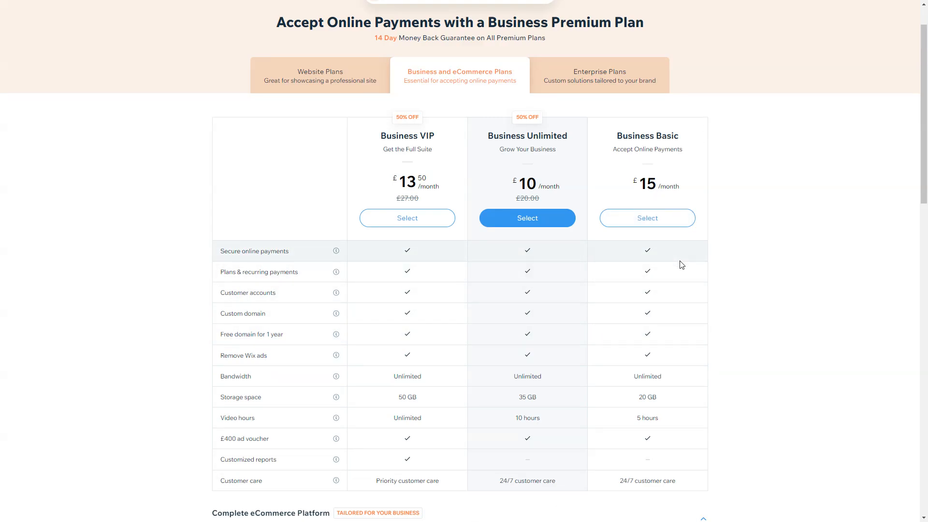
pyautogui.moveTo(298, 356)
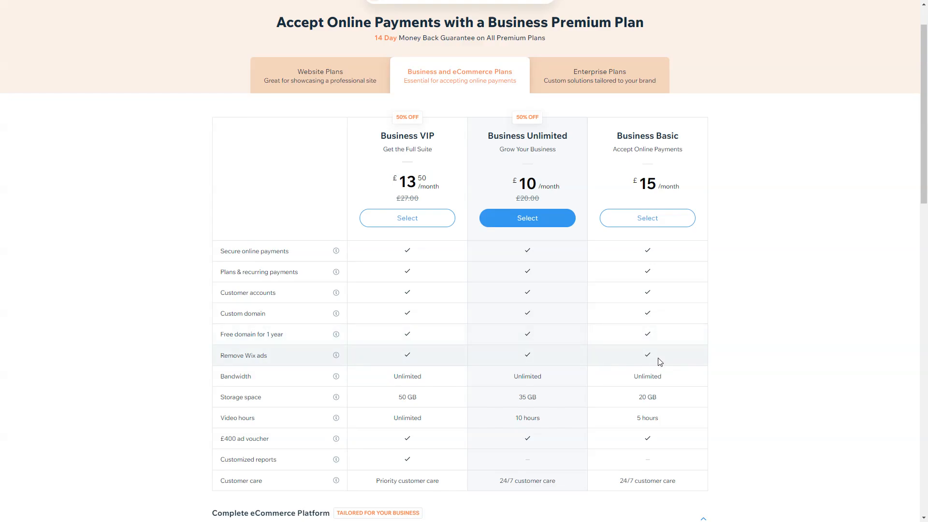
pyautogui.moveTo(651, 381)
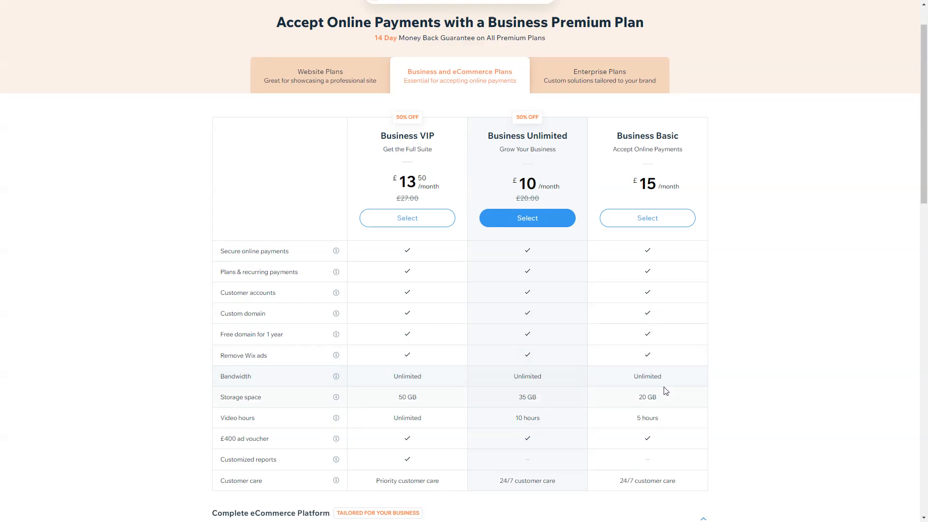
pyautogui.moveTo(663, 419)
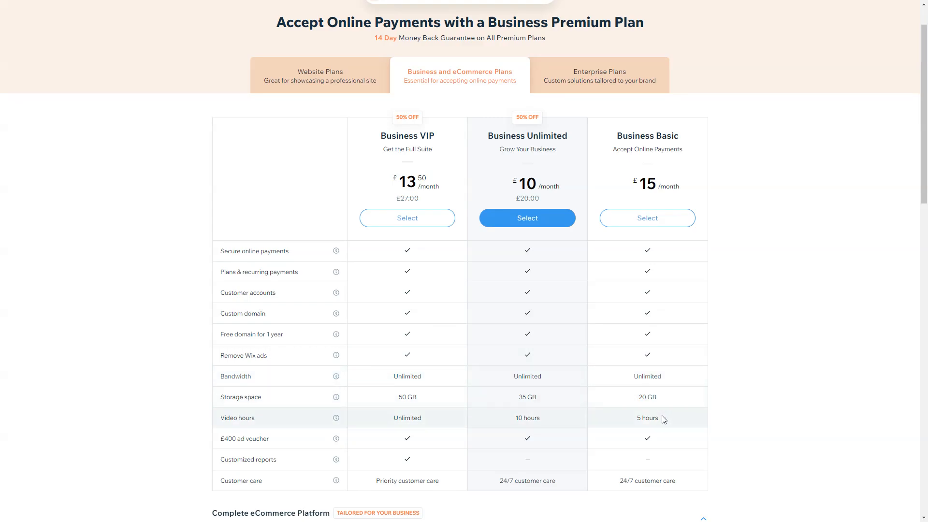
pyautogui.moveTo(665, 424)
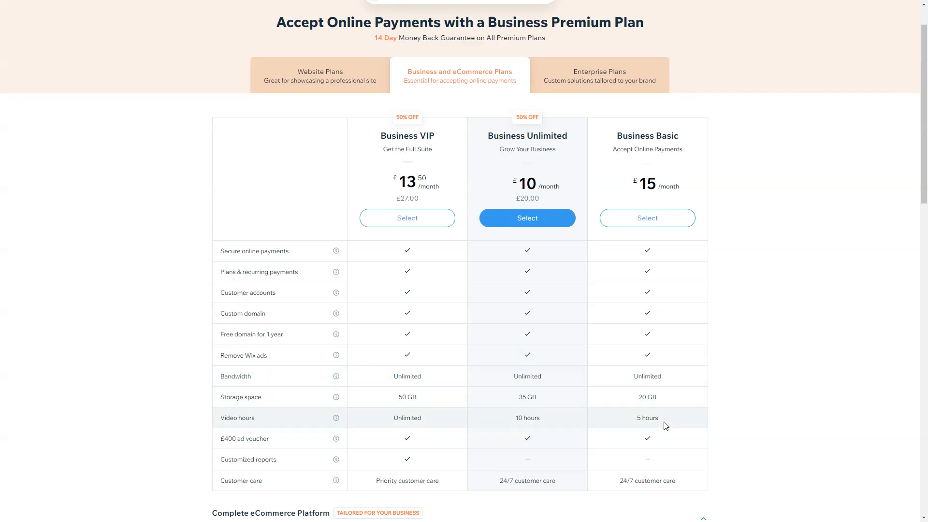
pyautogui.moveTo(684, 443)
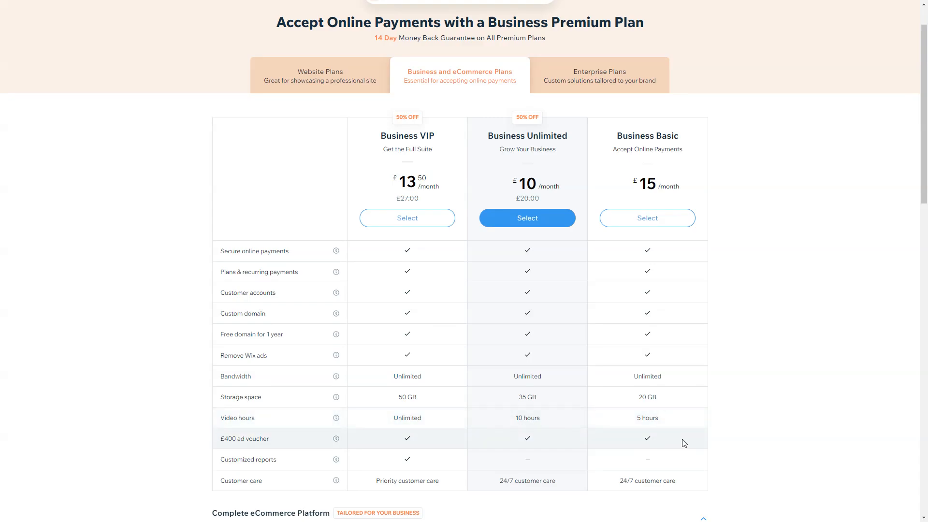
pyautogui.scroll(-3)
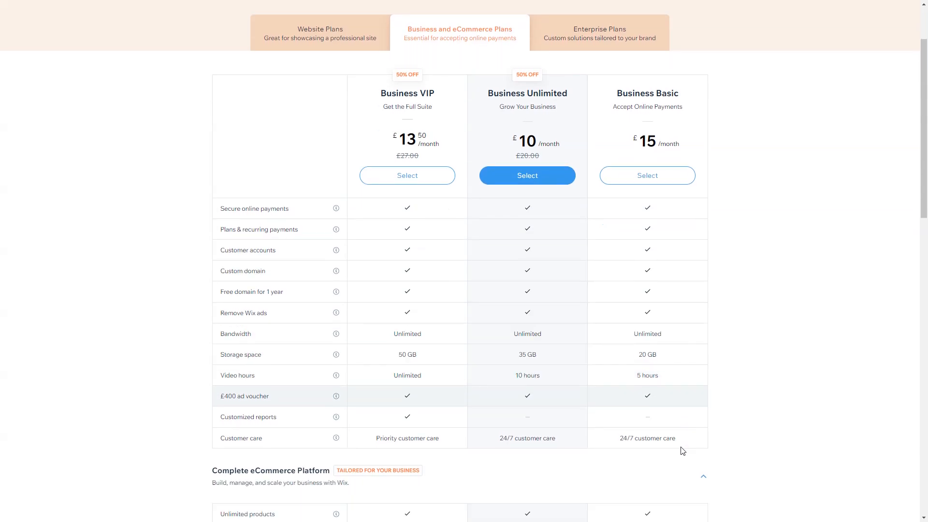
pyautogui.scroll(3)
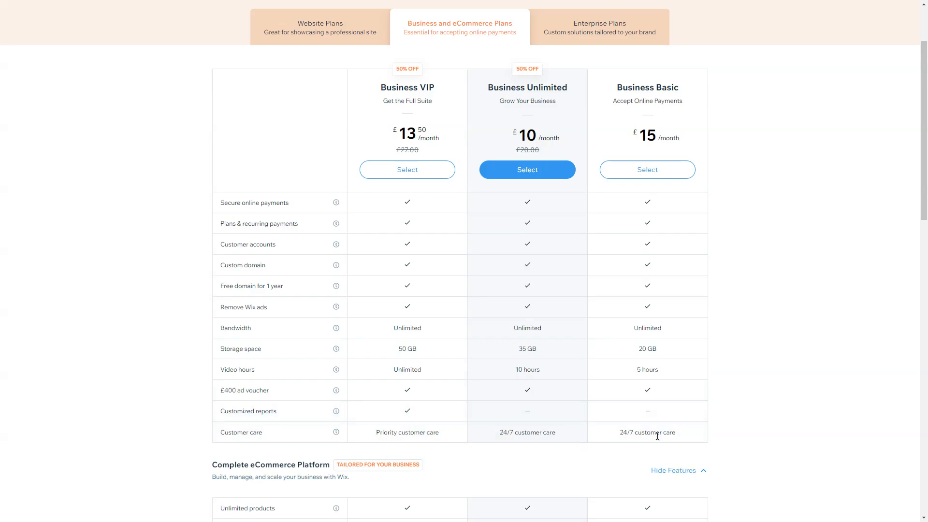
pyautogui.scroll(3)
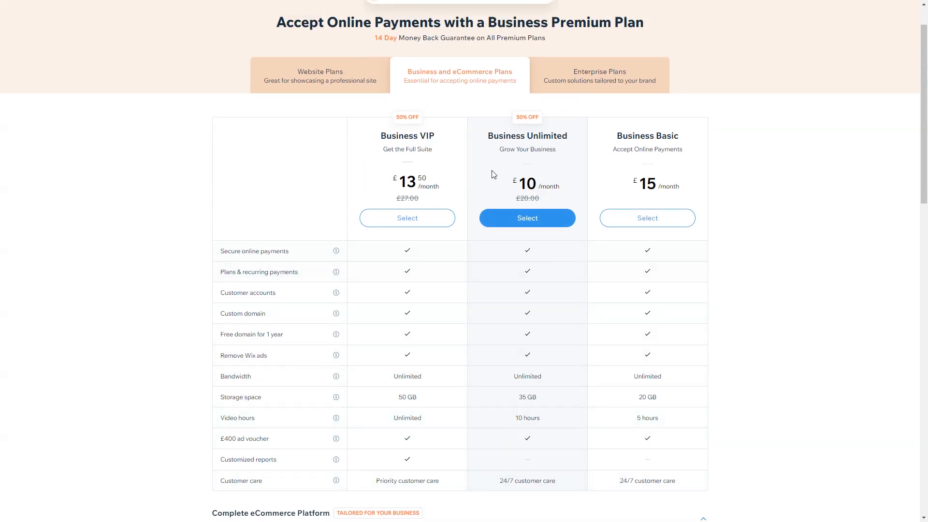
pyautogui.moveTo(573, 301)
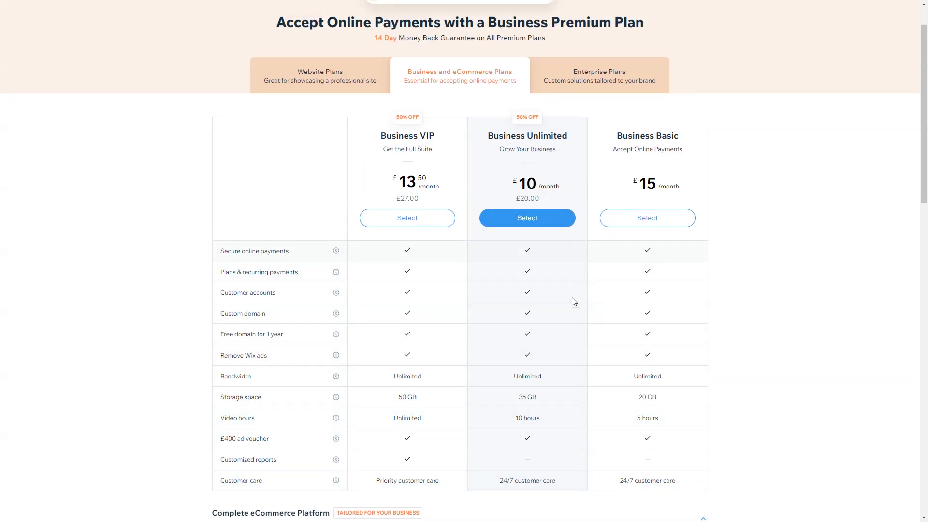
pyautogui.moveTo(572, 405)
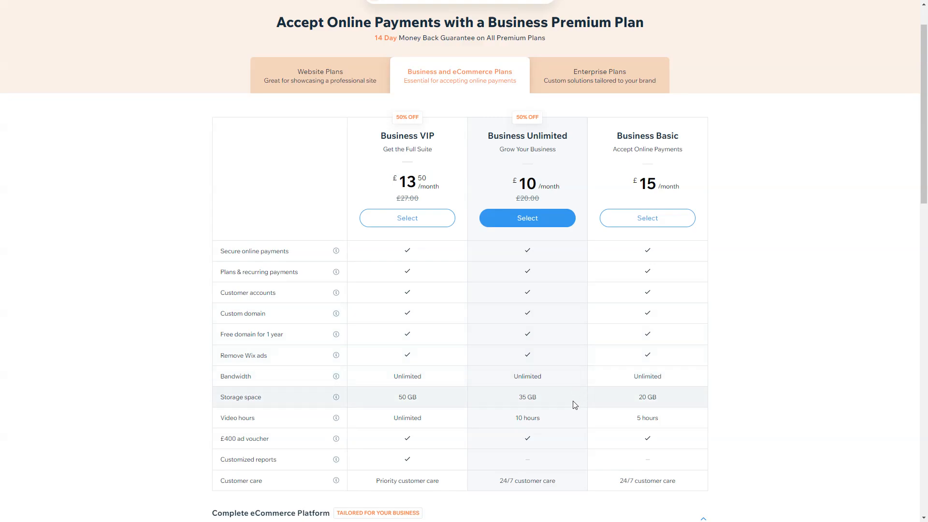
pyautogui.moveTo(575, 426)
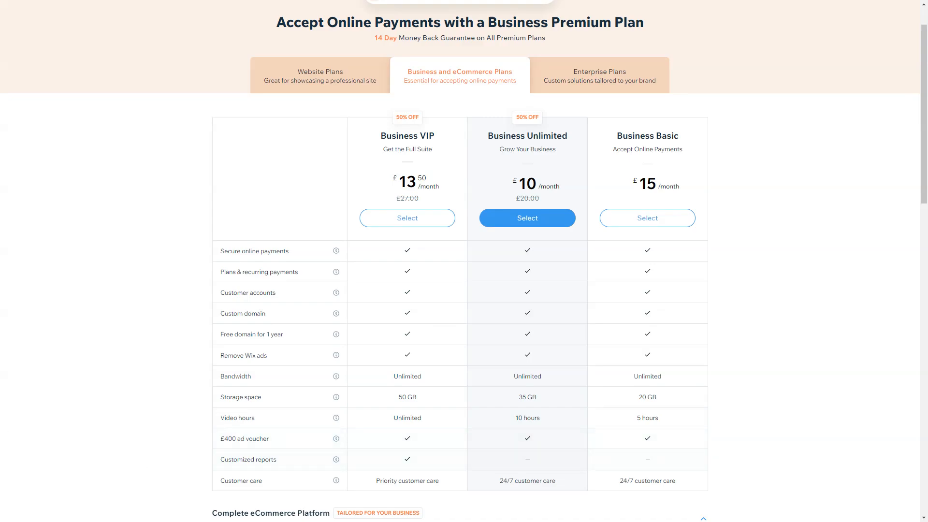
pyautogui.moveTo(463, 398)
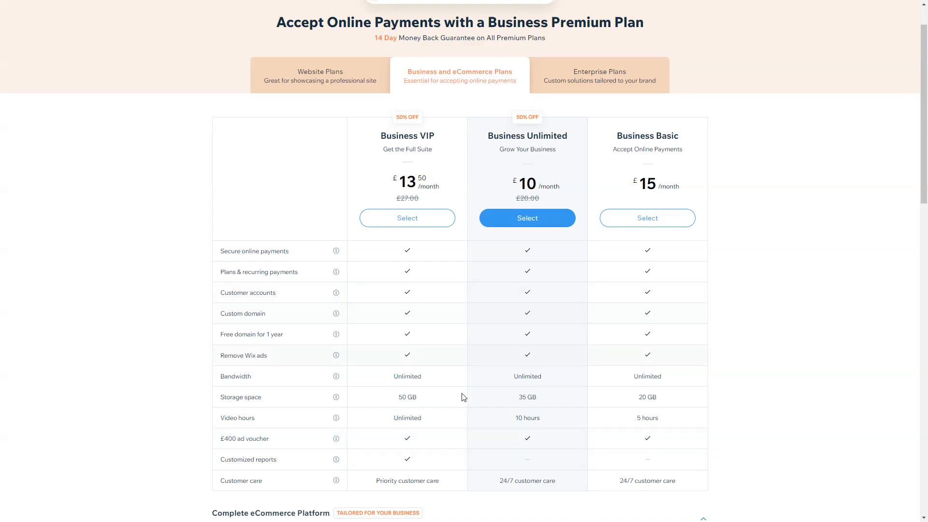
pyautogui.moveTo(421, 427)
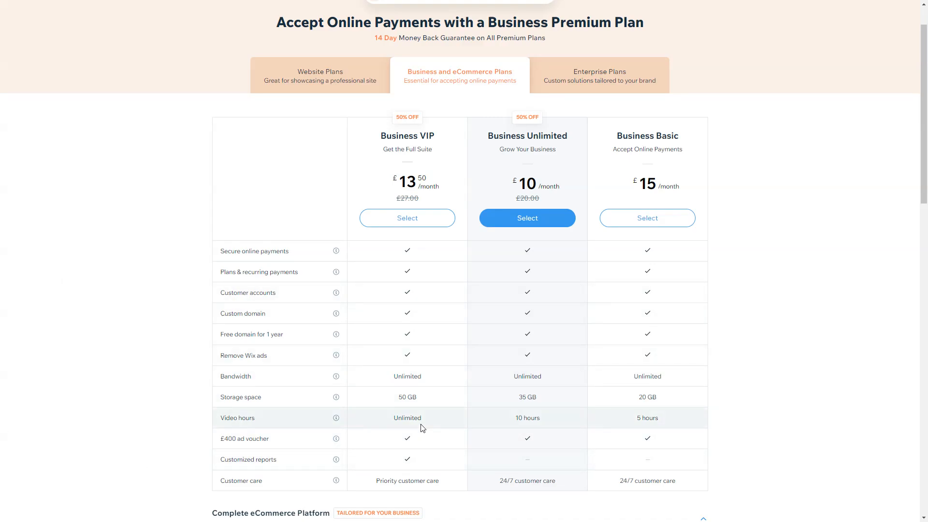
pyautogui.moveTo(419, 430)
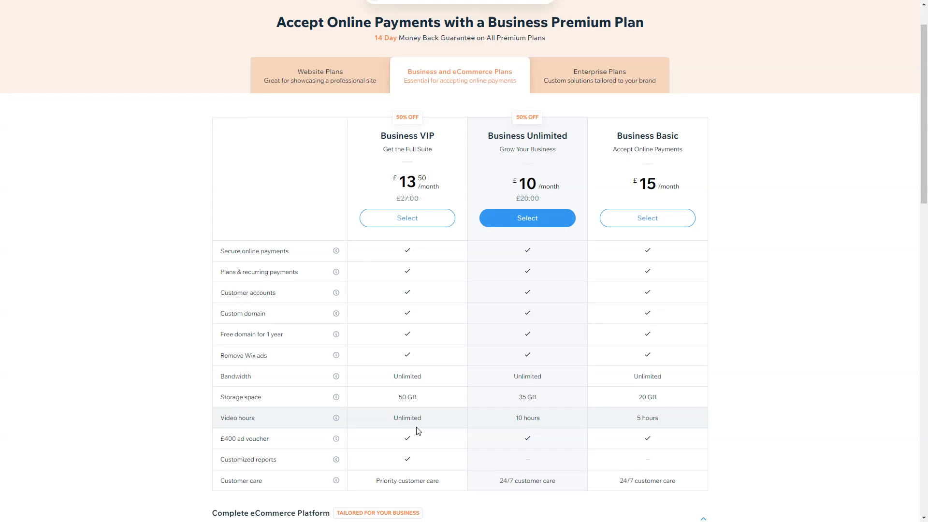
pyautogui.moveTo(352, 464)
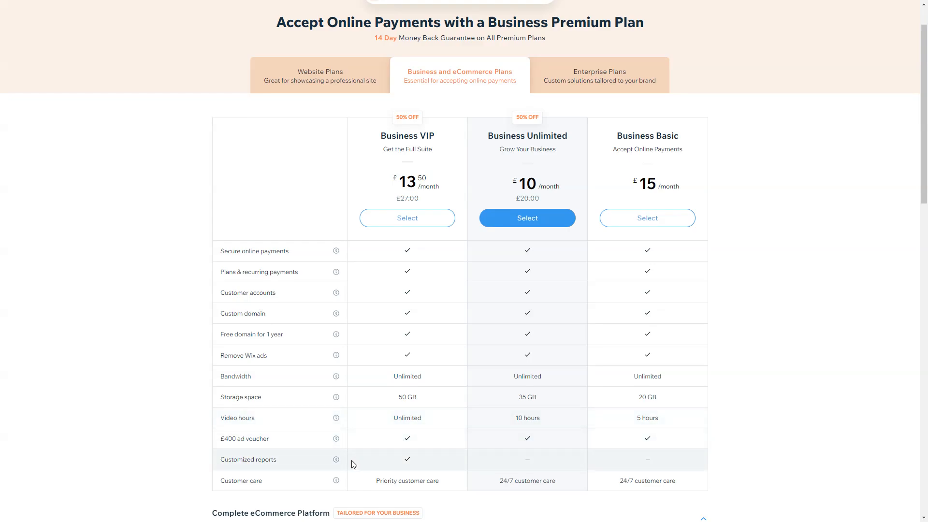
pyautogui.moveTo(422, 478)
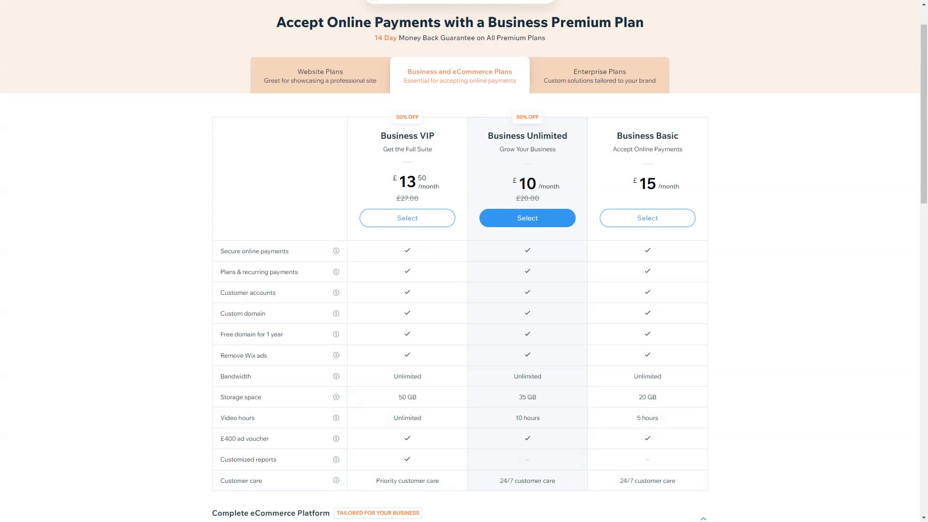
pyautogui.moveTo(486, 112)
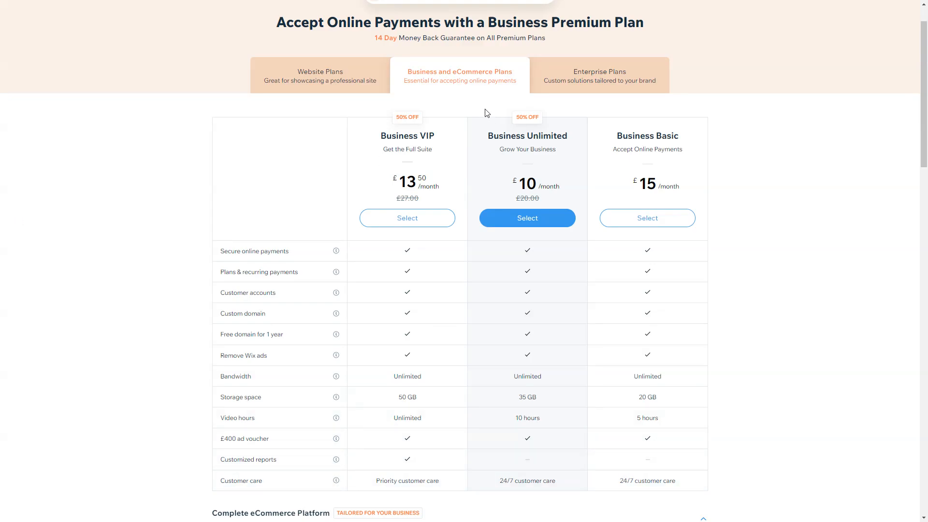
pyautogui.moveTo(564, 157)
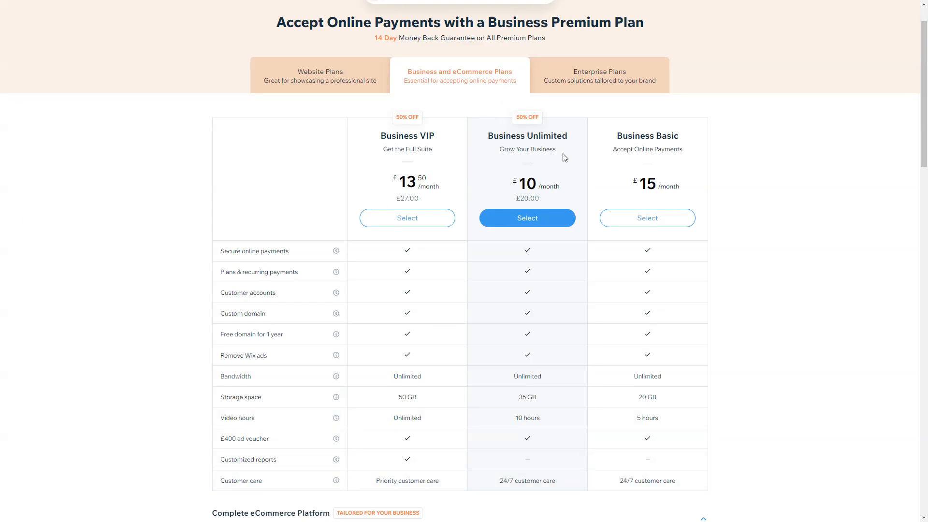
# - Switch from the Website Plans comparison to the Wix Enterprise Solutions overview
pyautogui.click(320, 75)
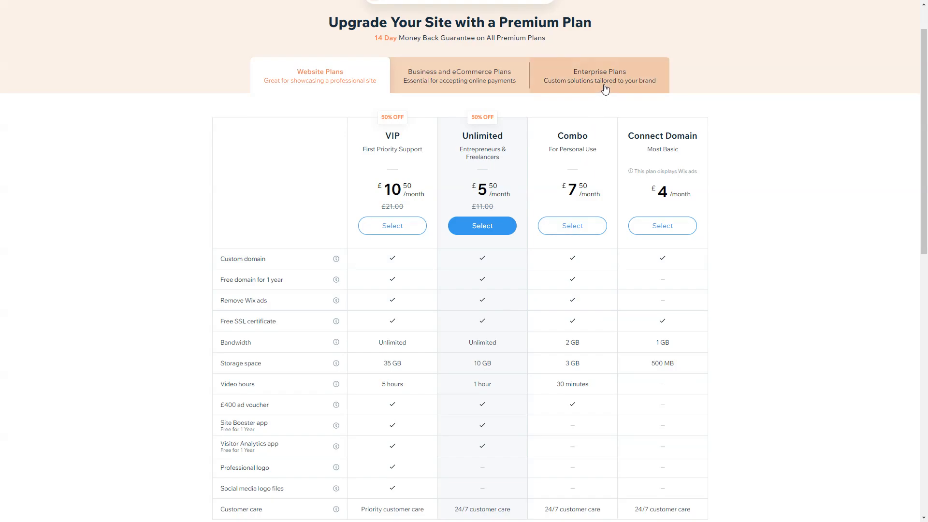
pyautogui.click(598, 76)
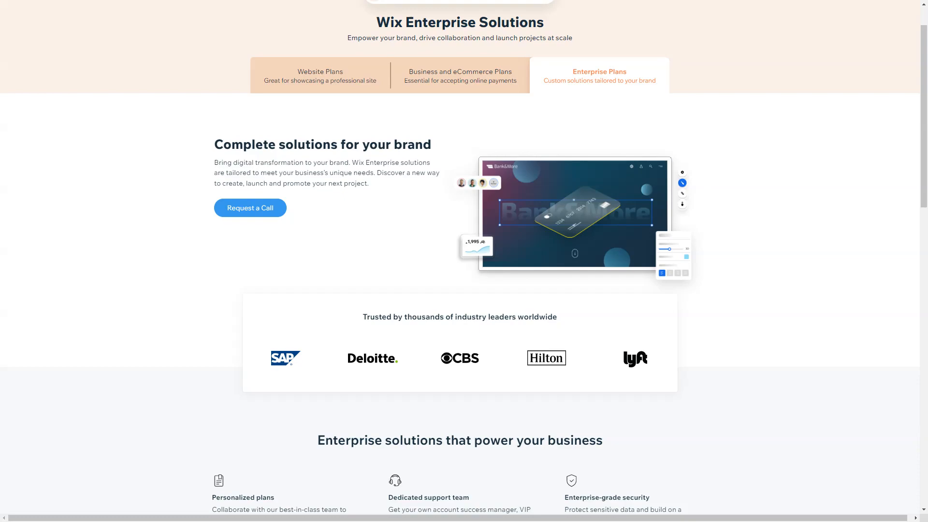
pyautogui.moveTo(249, 207)
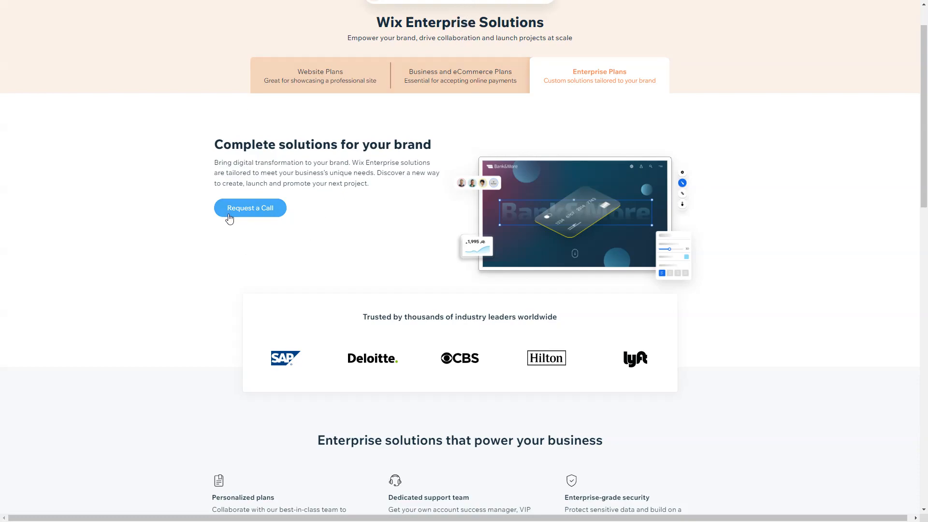
# - Review the Enterprise Request a Call form
pyautogui.click(250, 208)
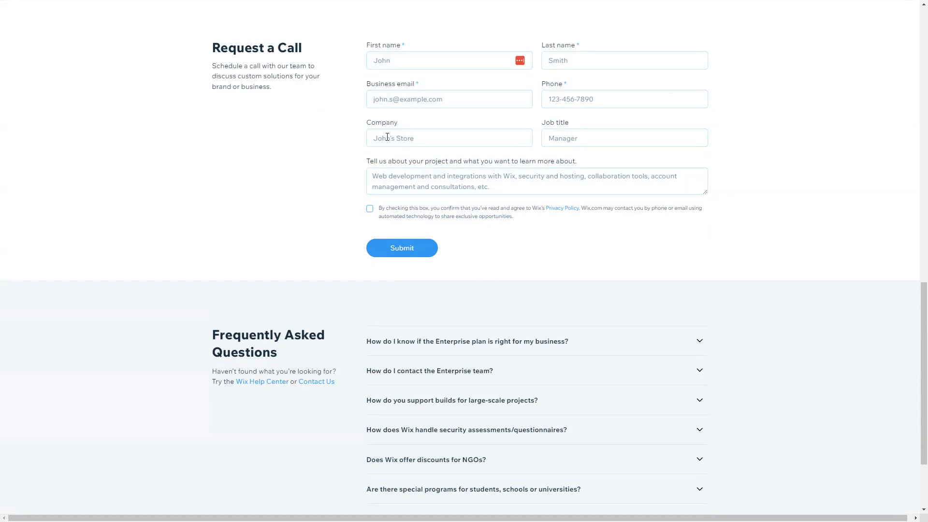
pyautogui.scroll(3)
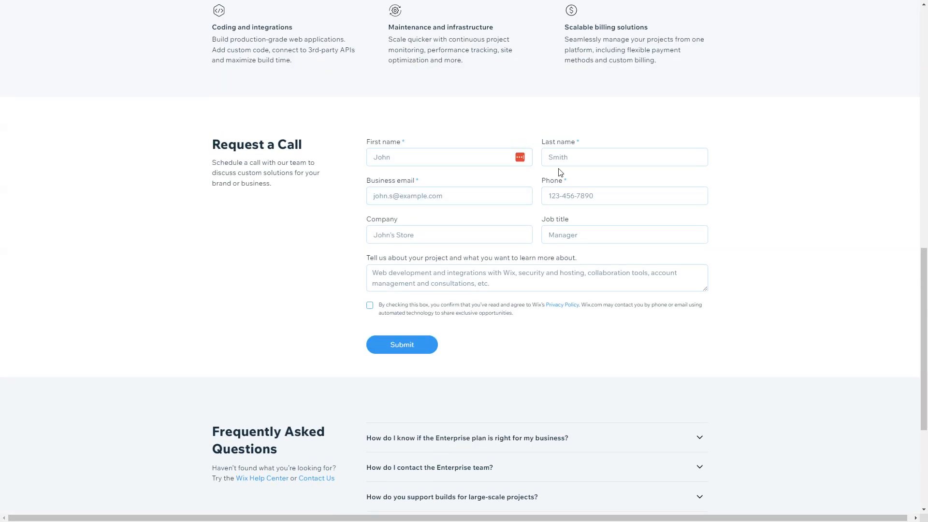
pyautogui.click(482, 277)
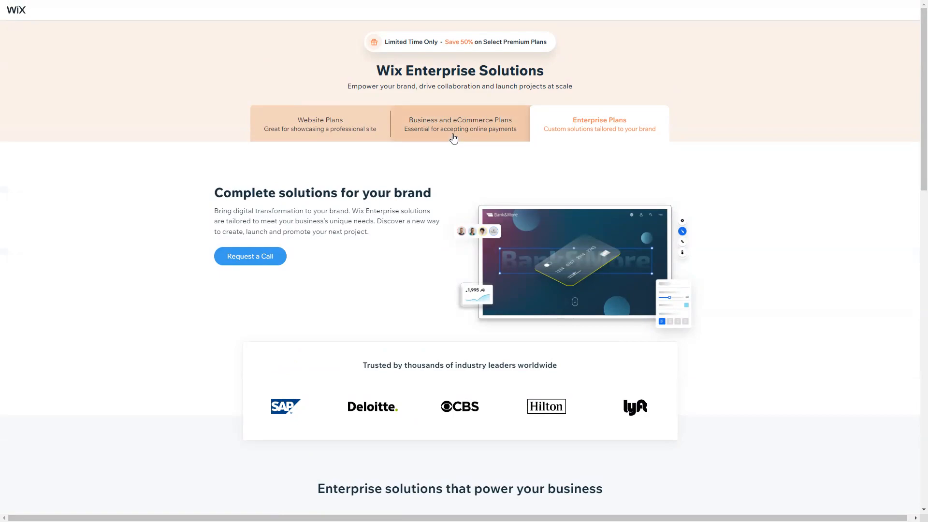
# - Return to the Website Plans comparison via the Business & eCommerce tab
pyautogui.click(459, 124)
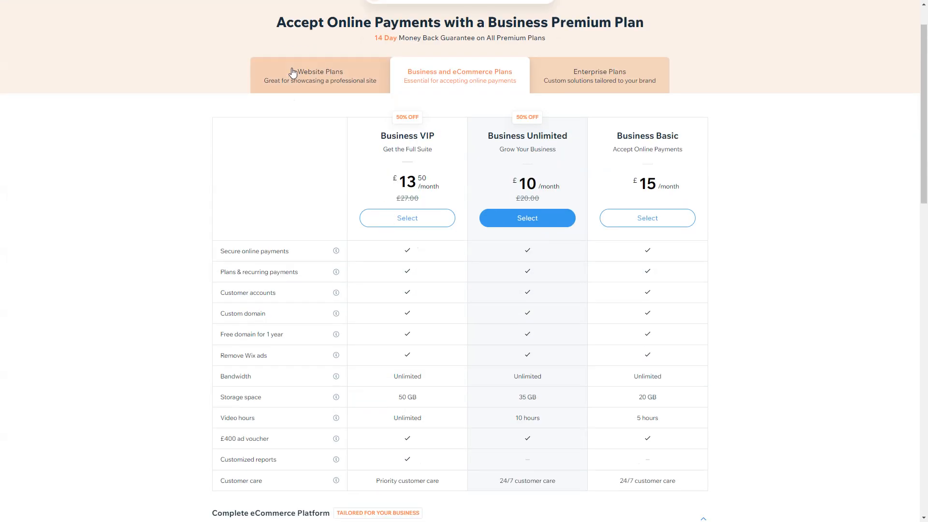
pyautogui.click(319, 75)
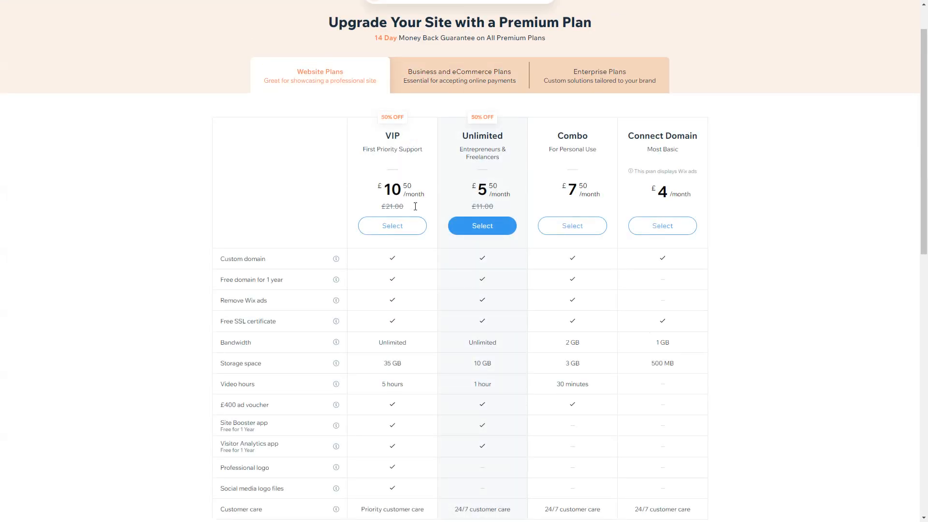